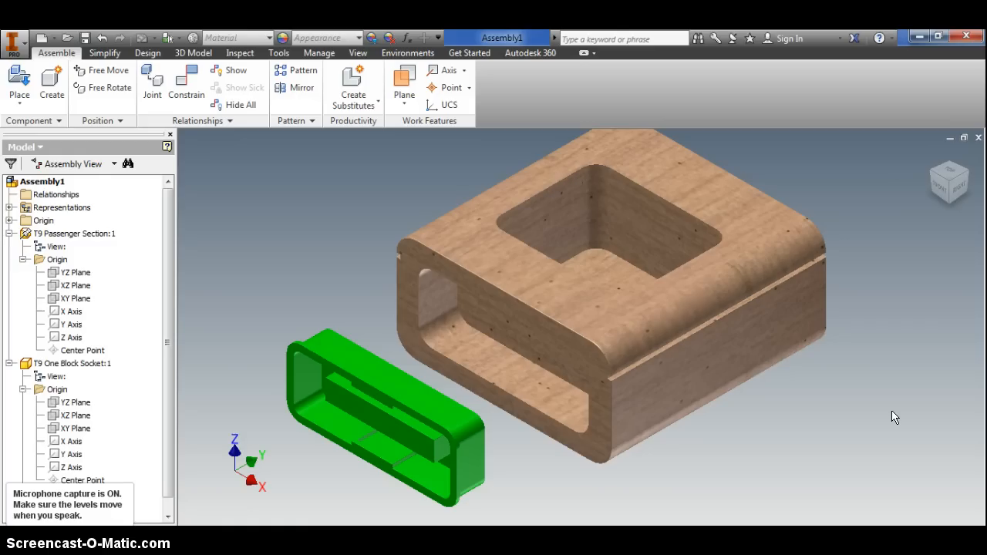
pyautogui.moveTo(904, 261)
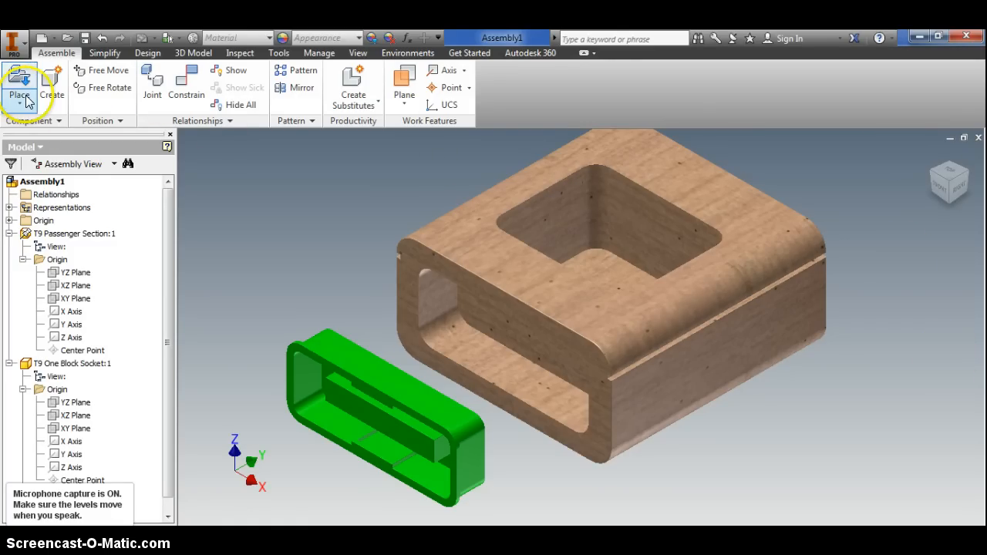
pyautogui.moveTo(185, 86)
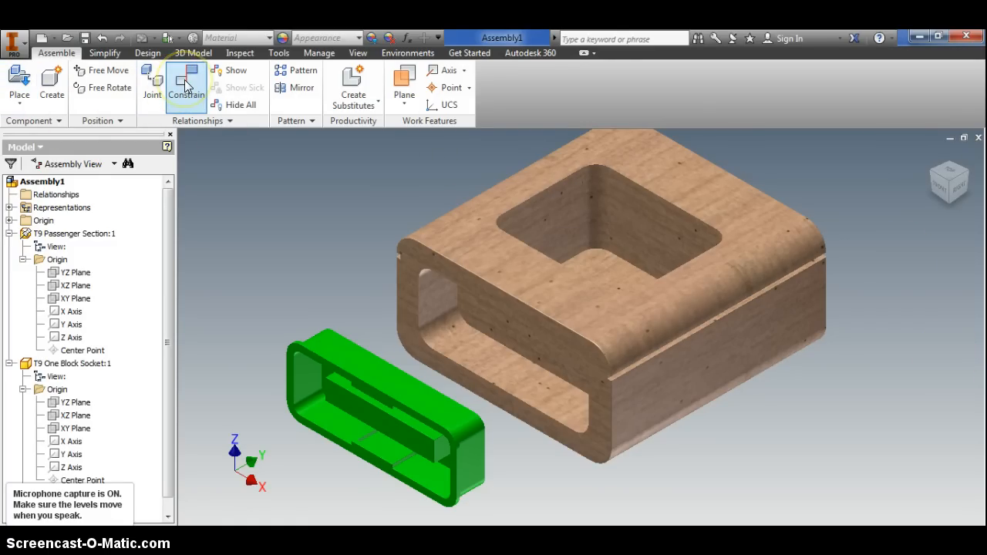
# Start the Constrain command to bring up the Place Constraint dialog
pyautogui.click(185, 85)
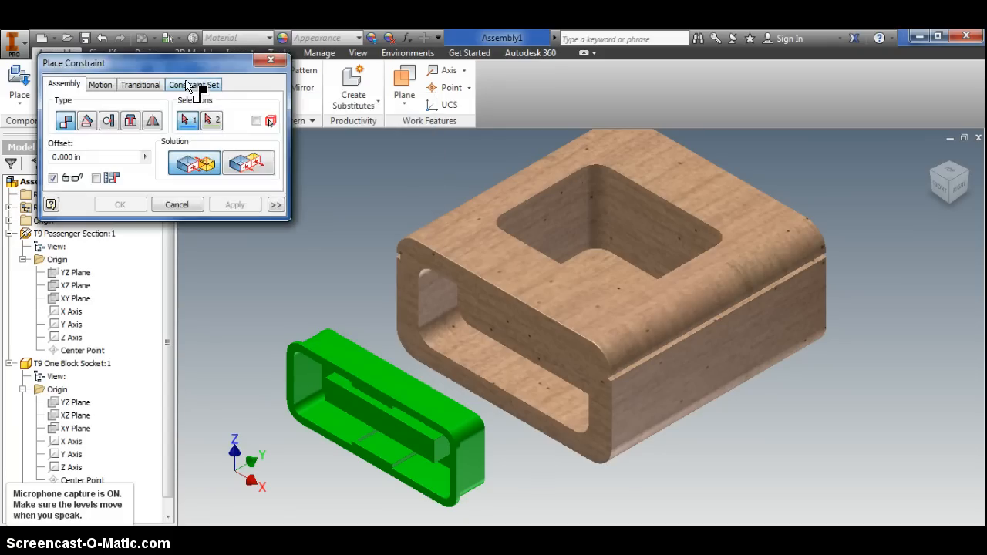
pyautogui.moveTo(194, 163)
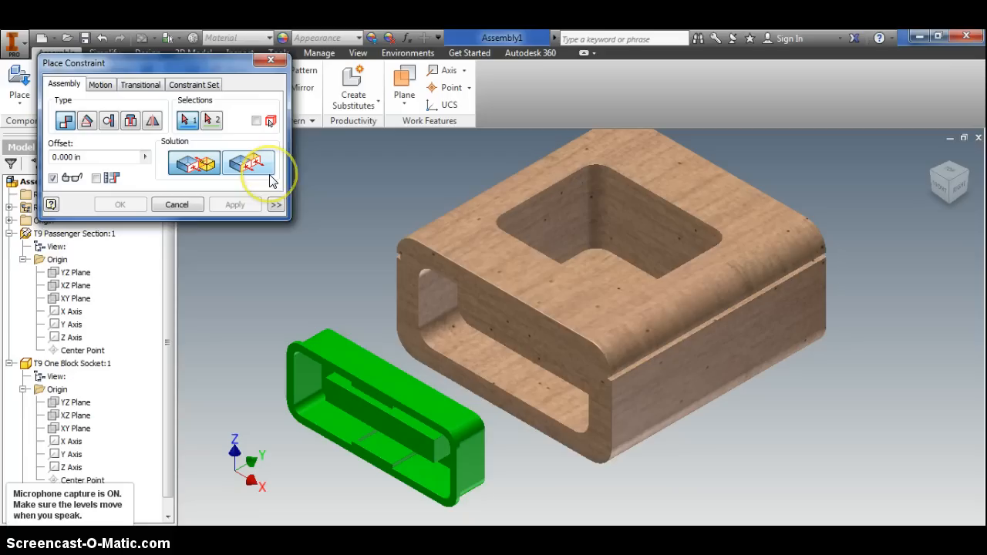
pyautogui.moveTo(276, 182)
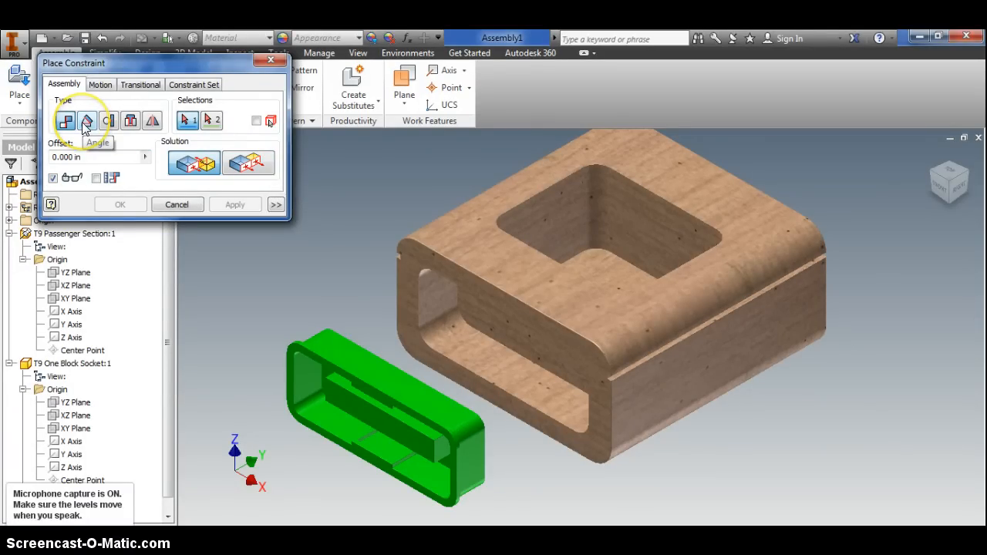
pyautogui.moveTo(131, 120)
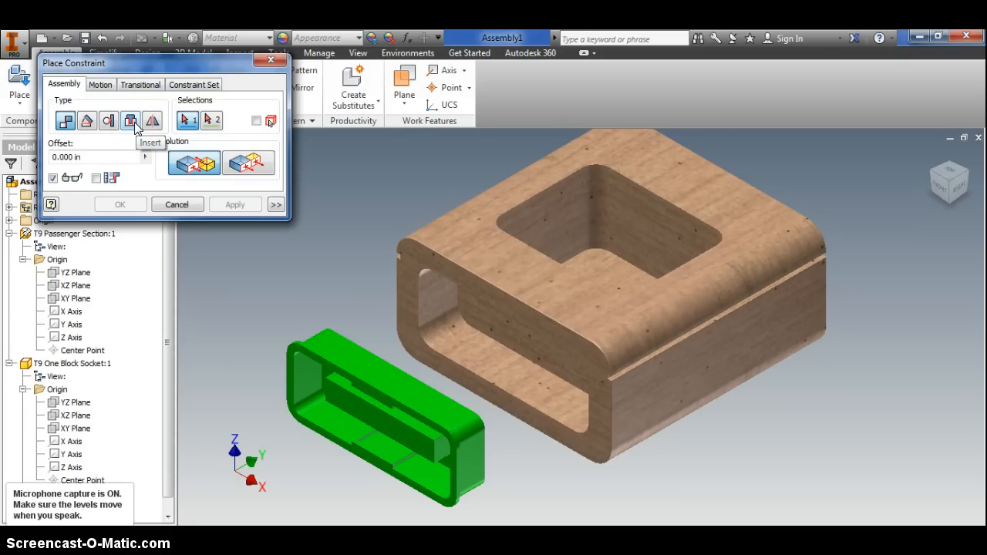
pyautogui.moveTo(262, 91)
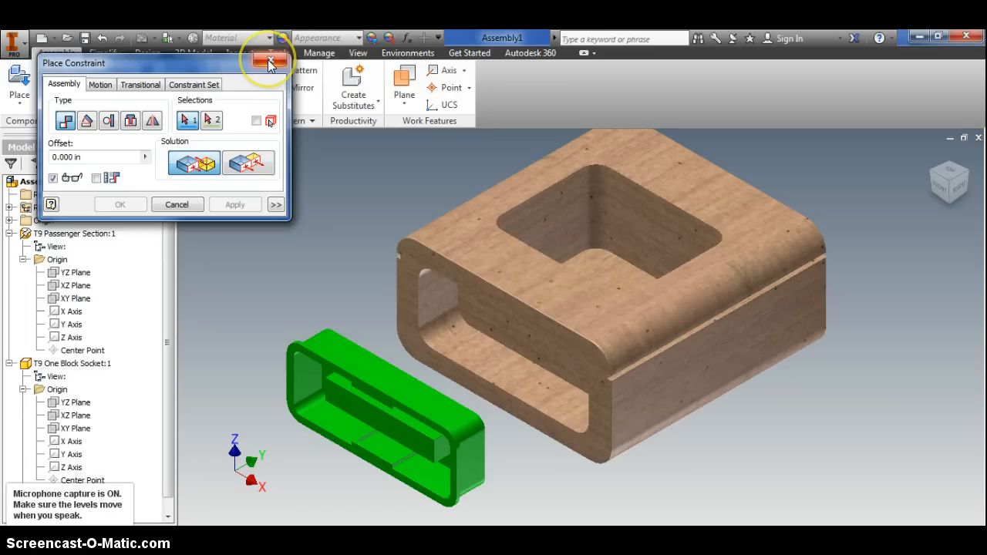
# Dismiss the Place Constraint dialog unapplied and select the socket, then the passenger section
pyautogui.click(268, 62)
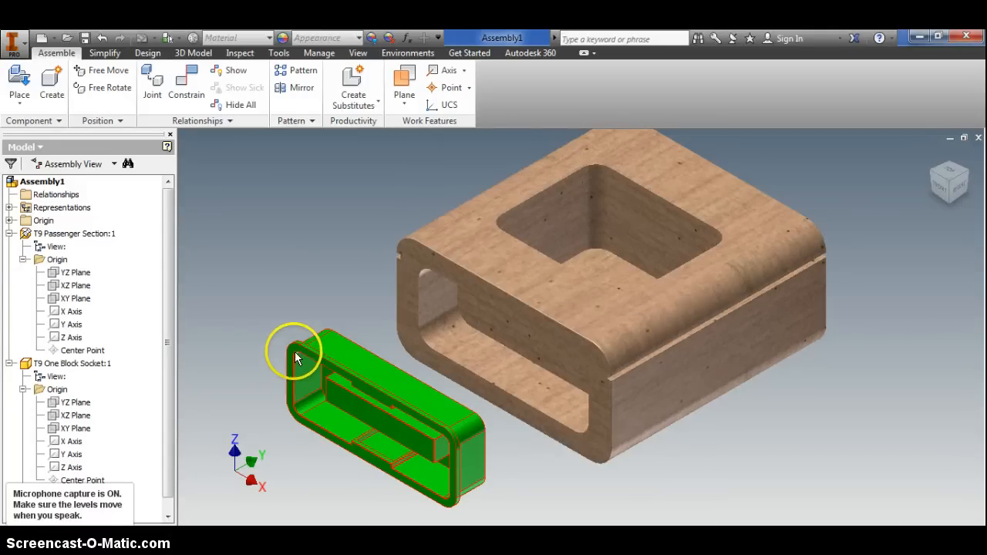
pyautogui.click(71, 364)
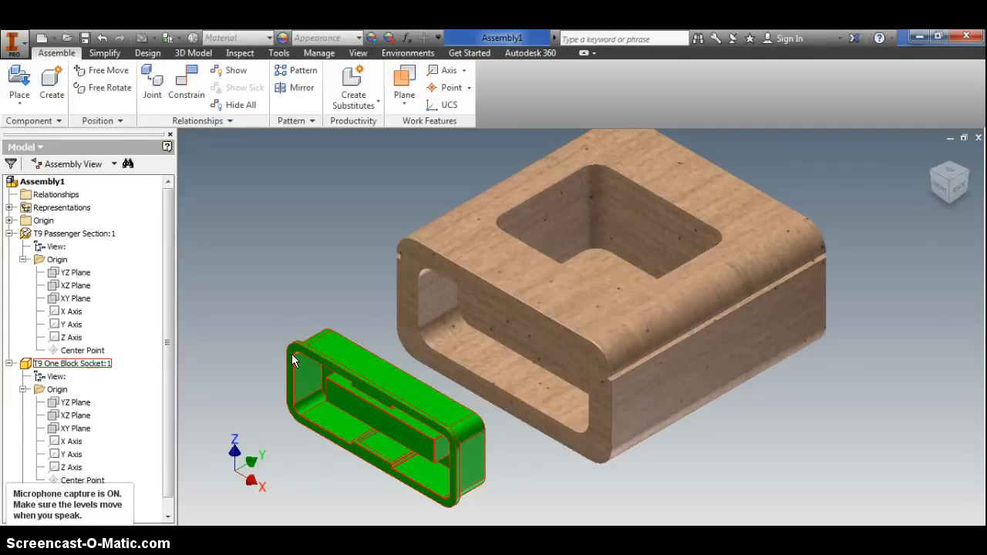
pyautogui.click(481, 362)
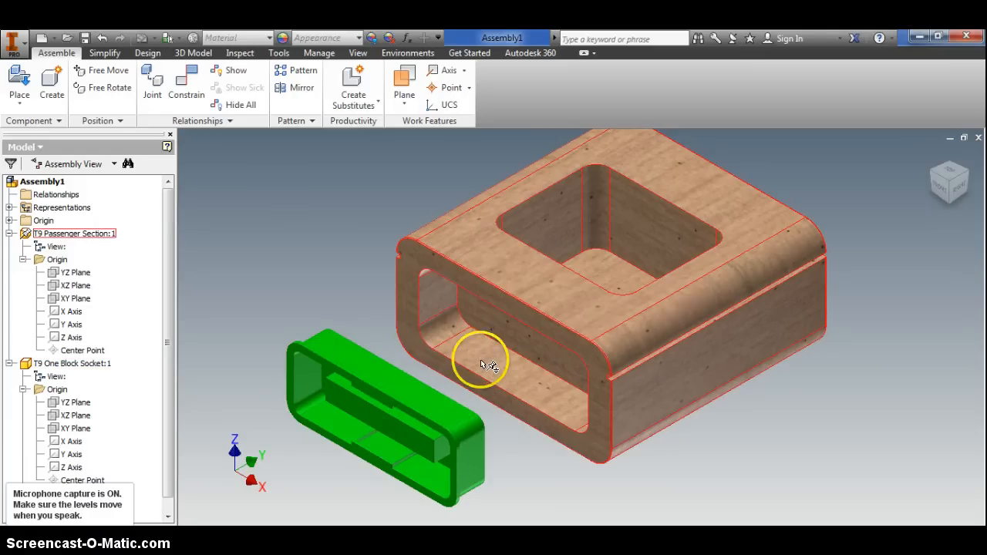
pyautogui.moveTo(445, 299)
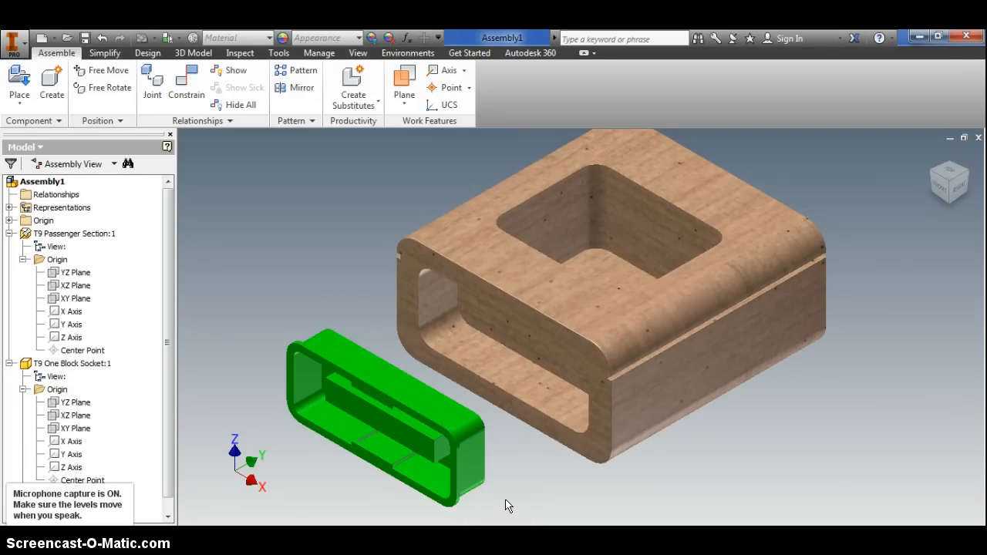
pyautogui.moveTo(105, 259)
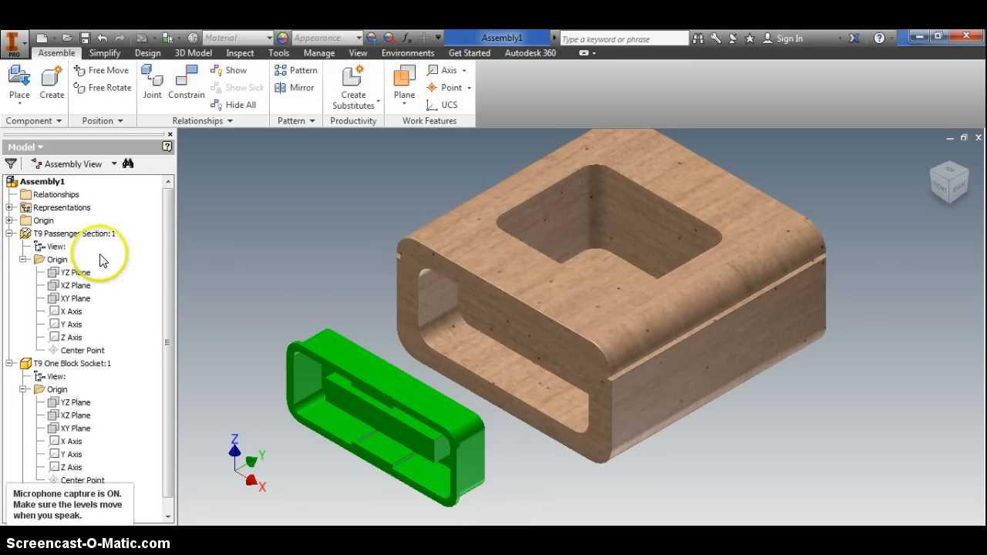
# Collapse both component nodes, then expand T9 Passenger Section:1 to show its origin planes
pyautogui.click(26, 259)
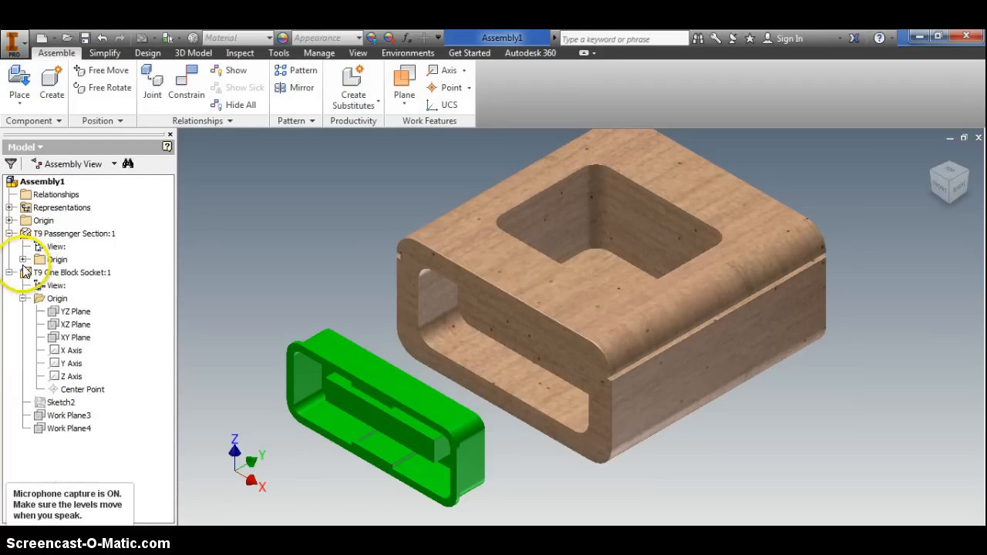
pyautogui.click(74, 235)
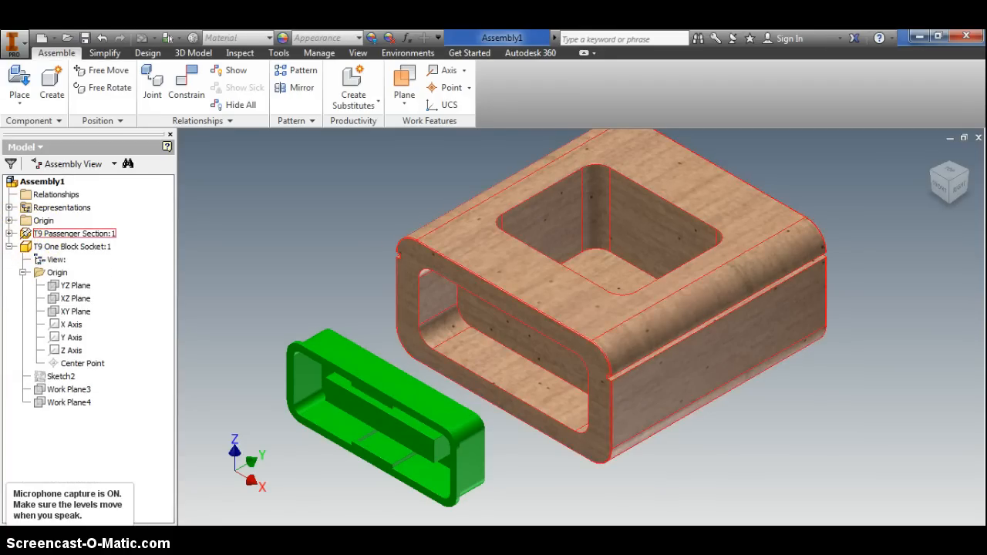
pyautogui.click(7, 247)
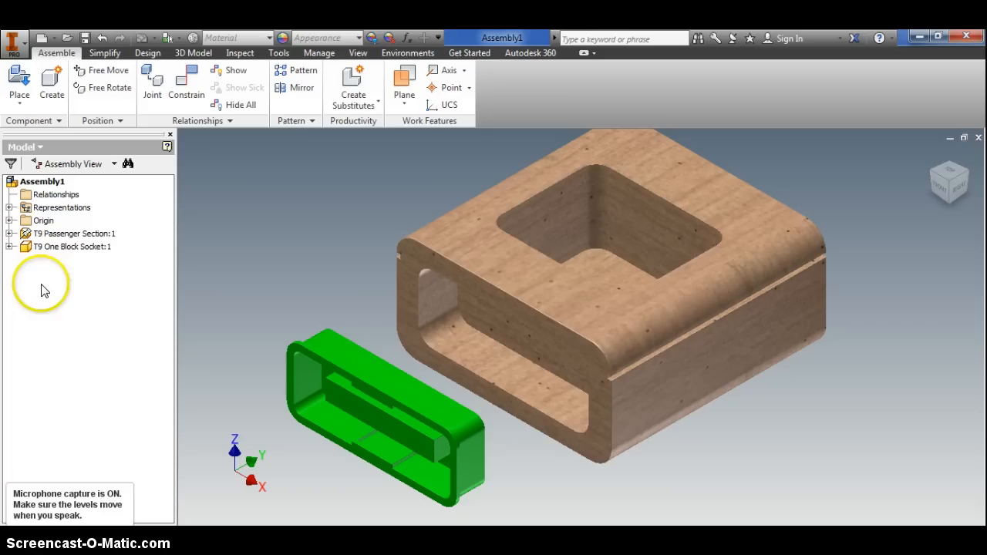
pyautogui.click(74, 235)
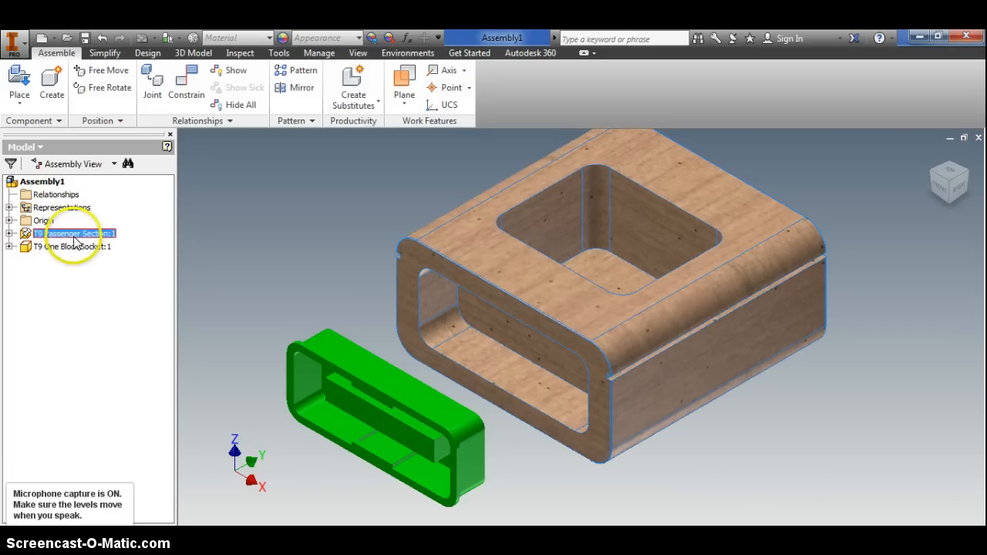
pyautogui.click(71, 247)
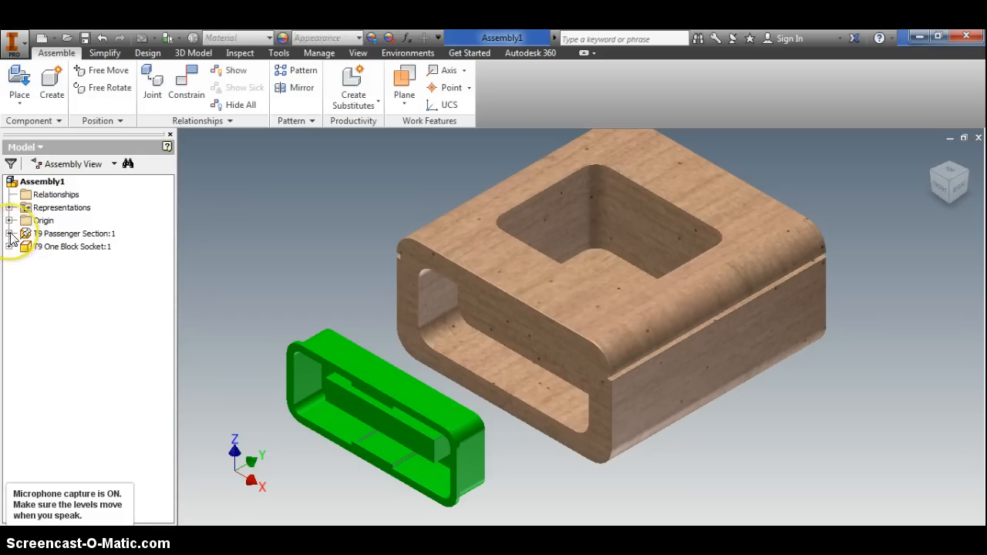
pyautogui.click(13, 233)
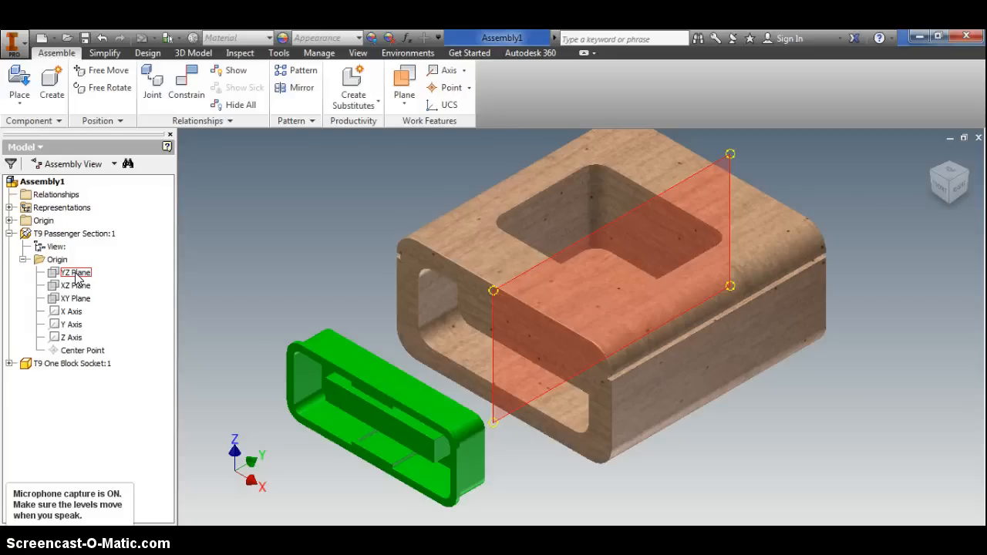
# Make the passenger section's YZ and XY origin planes visible and view the model from a corner
pyautogui.rightClick(74, 272)
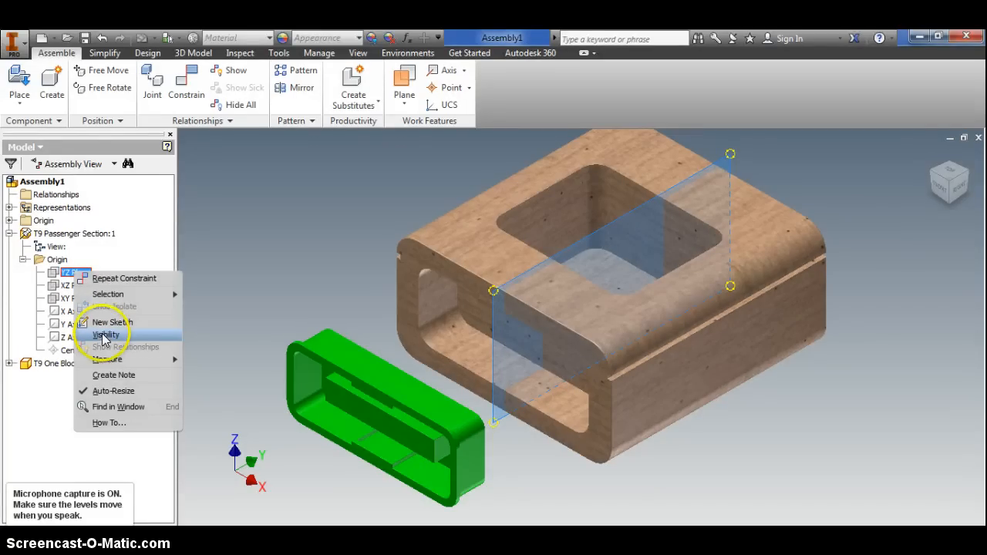
pyautogui.click(105, 335)
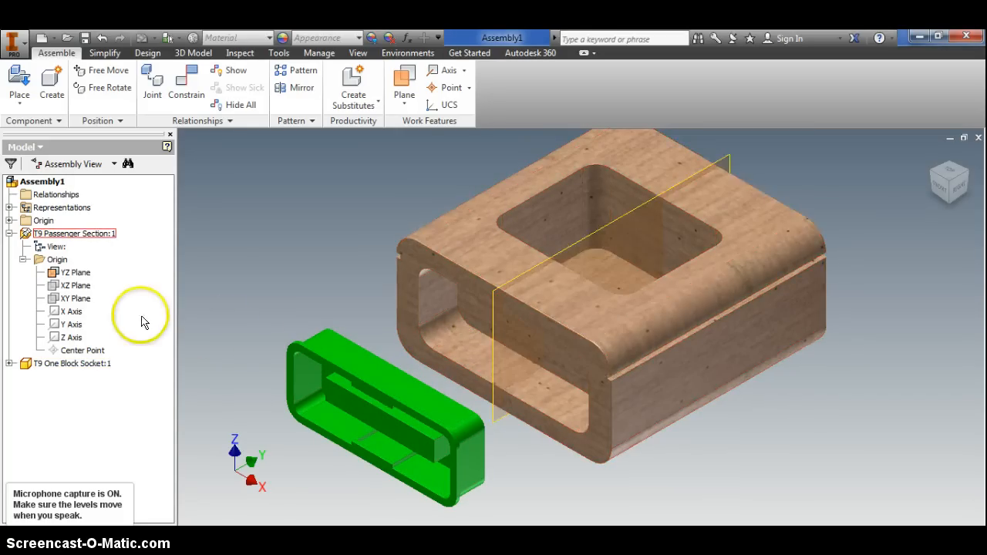
pyautogui.click(74, 299)
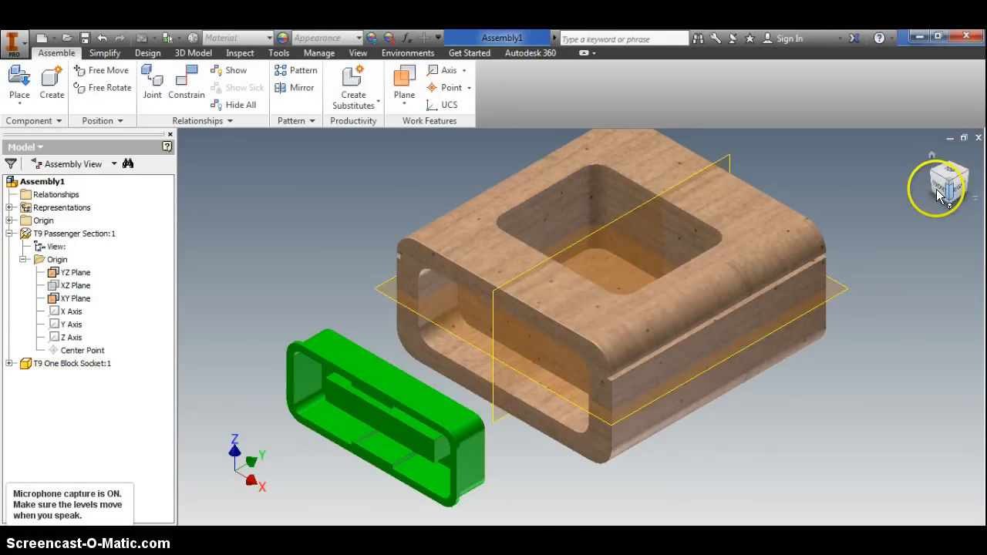
pyautogui.click(941, 185)
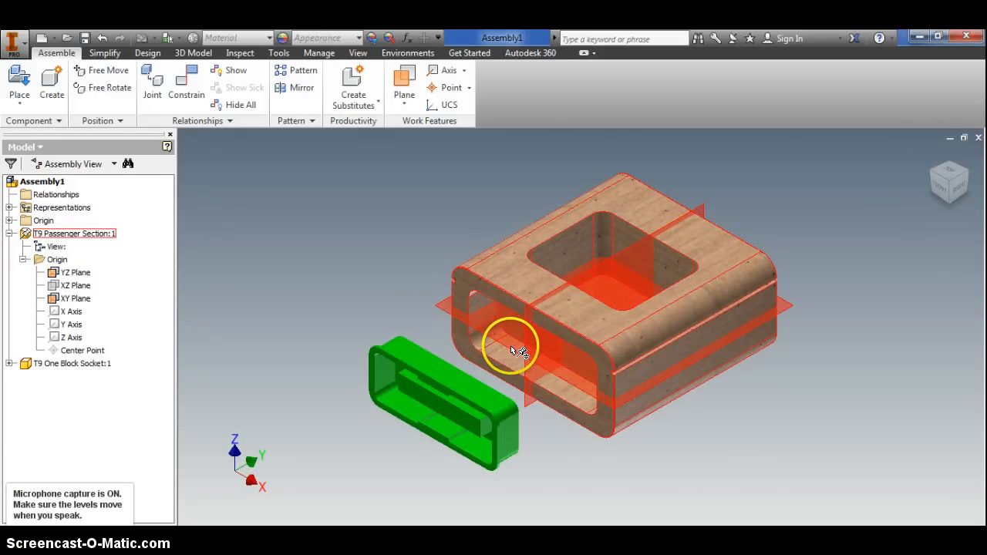
pyautogui.click(73, 364)
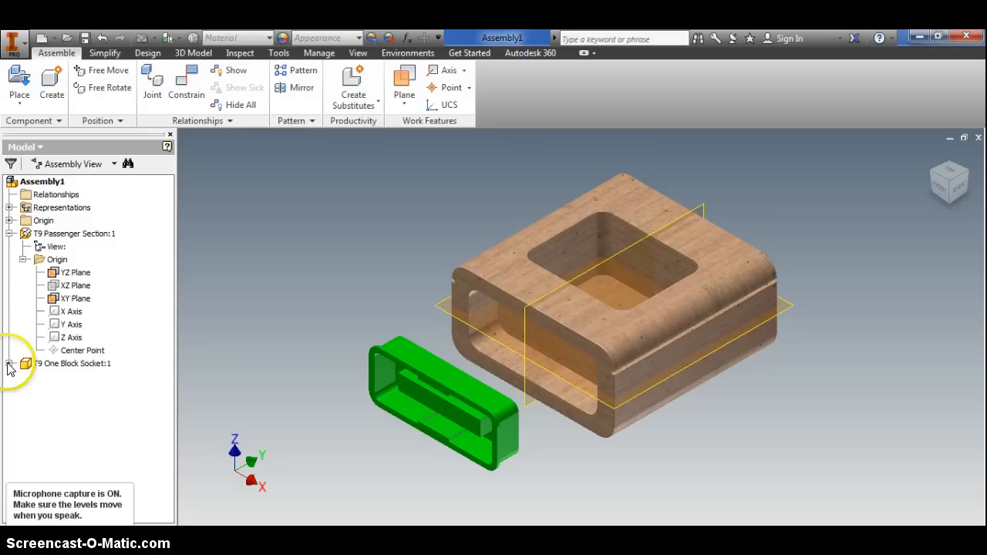
pyautogui.click(25, 364)
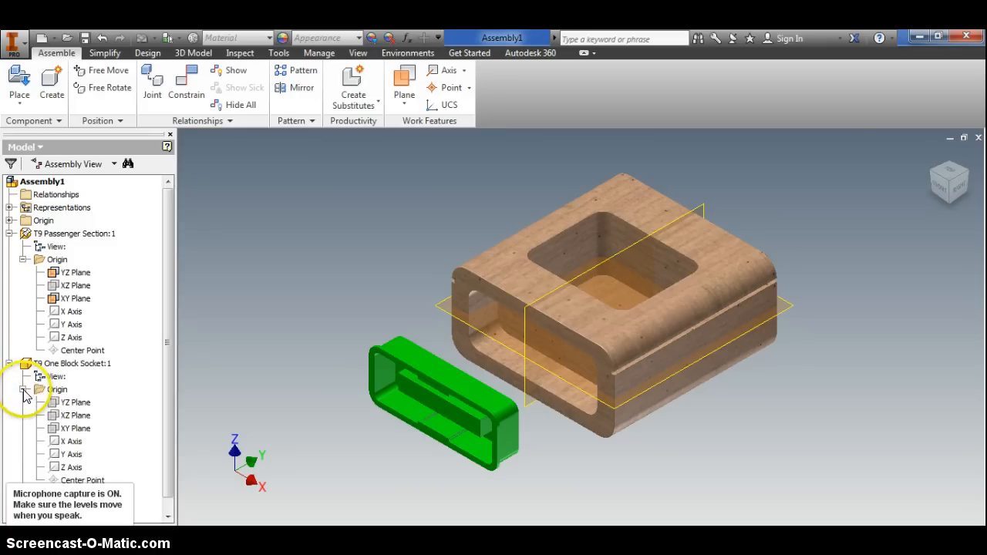
pyautogui.click(75, 401)
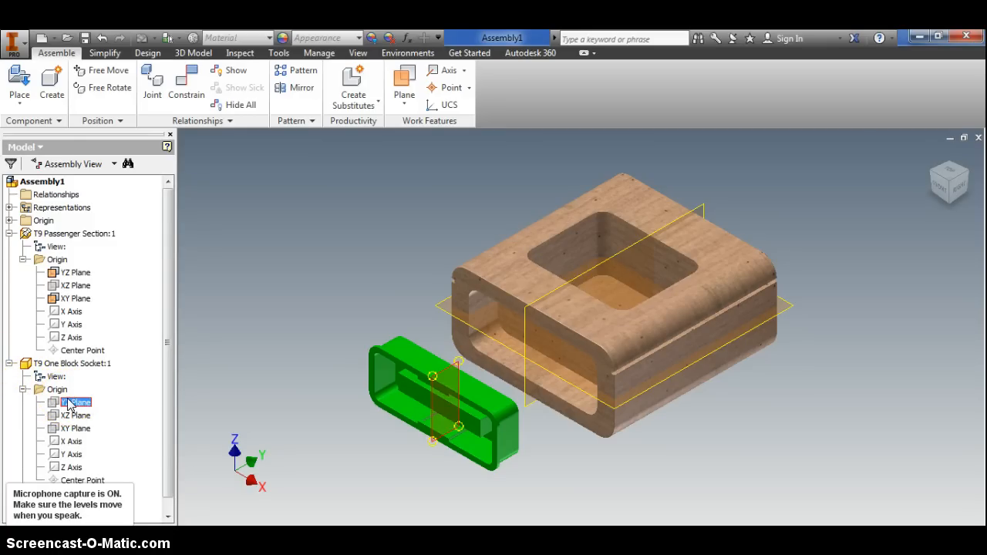
pyautogui.click(76, 415)
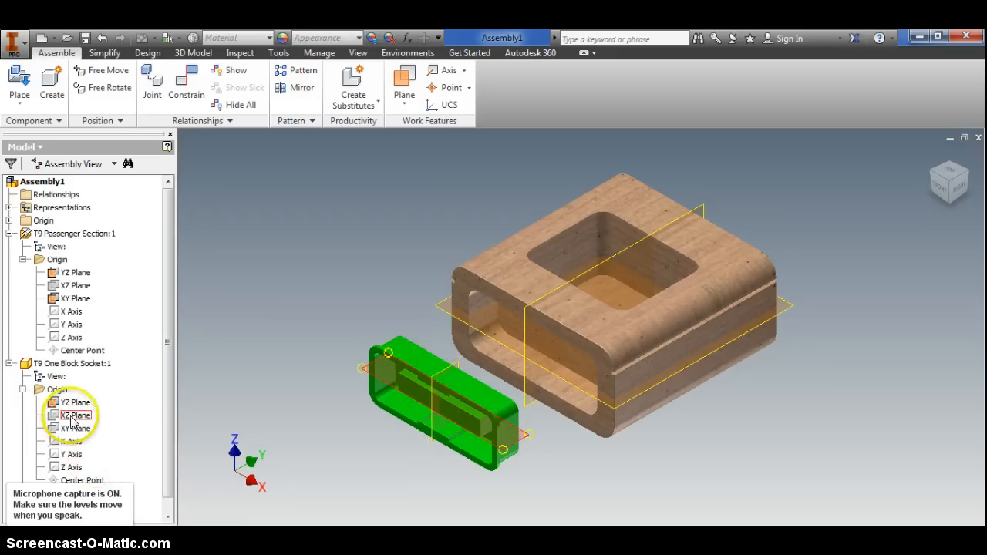
pyautogui.rightClick(74, 416)
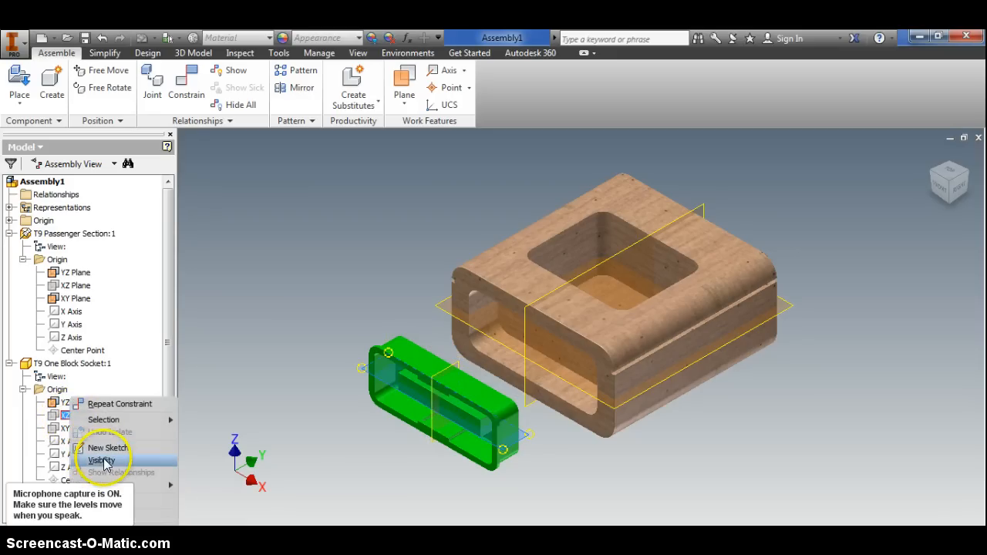
pyautogui.click(102, 460)
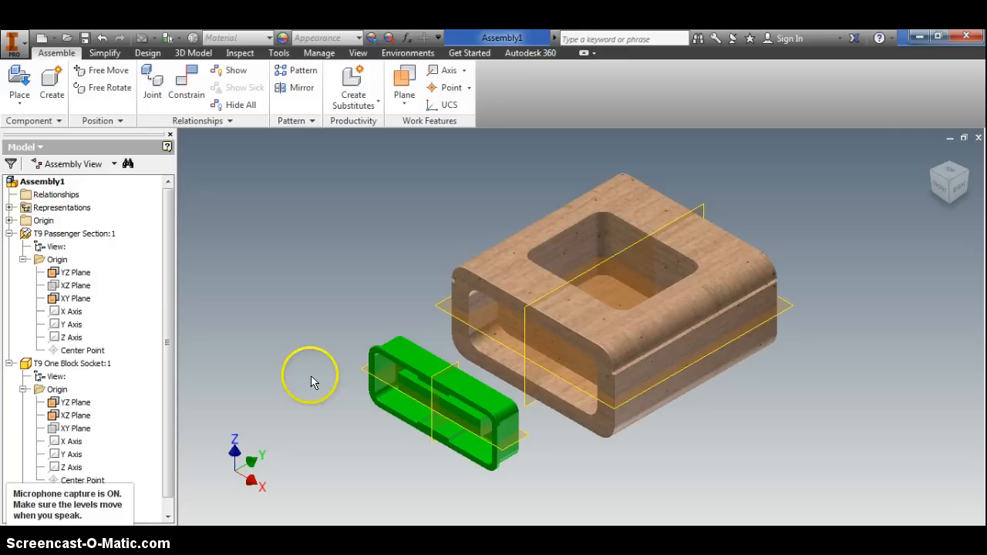
pyautogui.moveTo(293, 246)
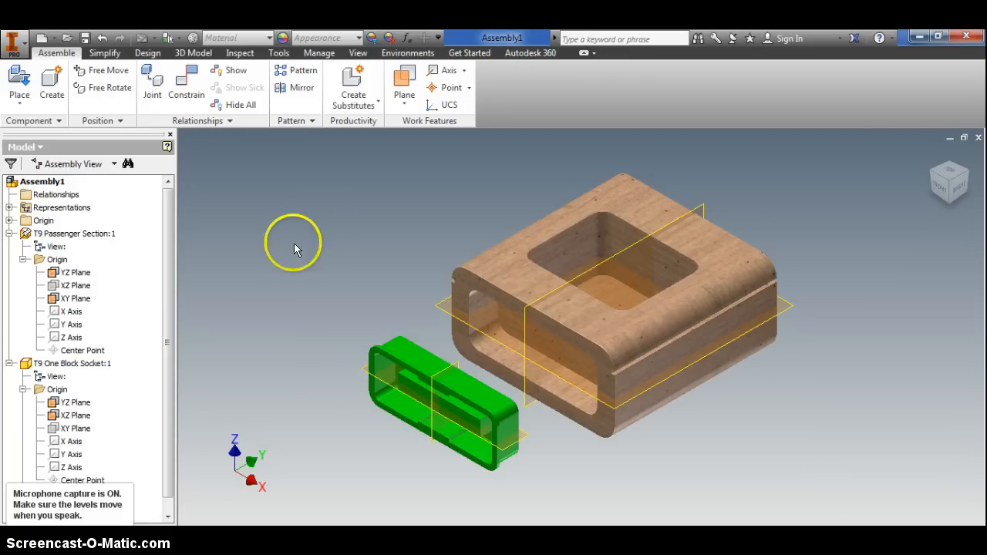
pyautogui.moveTo(192, 308)
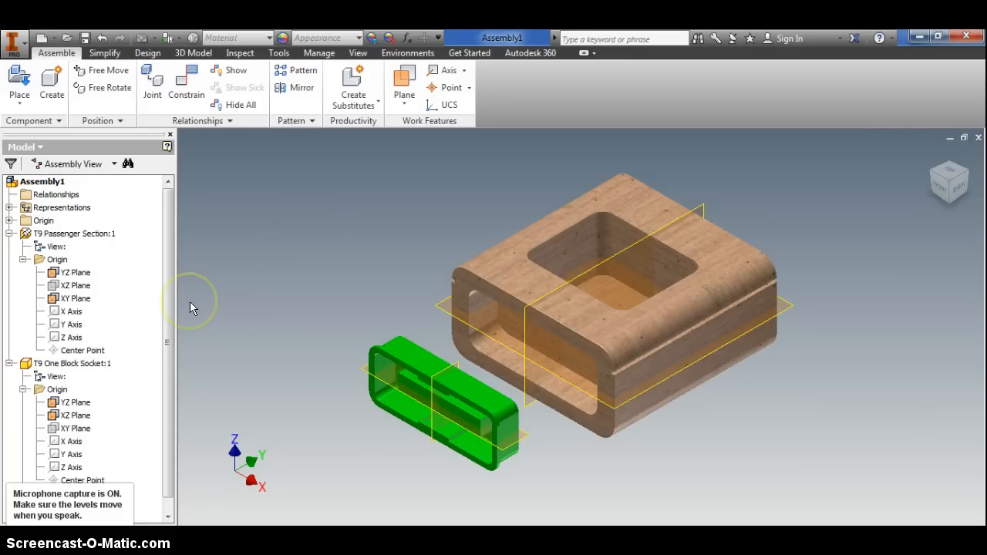
pyautogui.moveTo(170, 305)
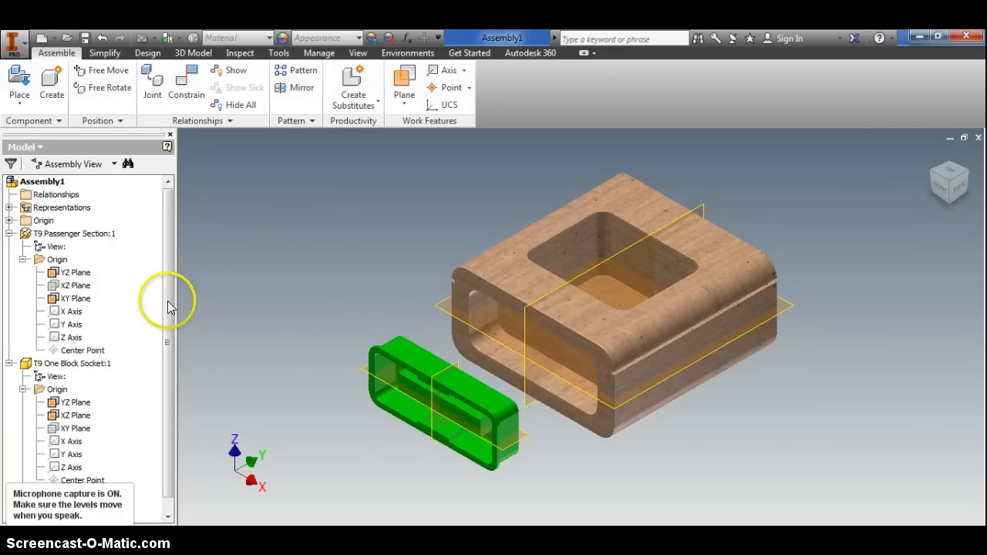
pyautogui.moveTo(93, 249)
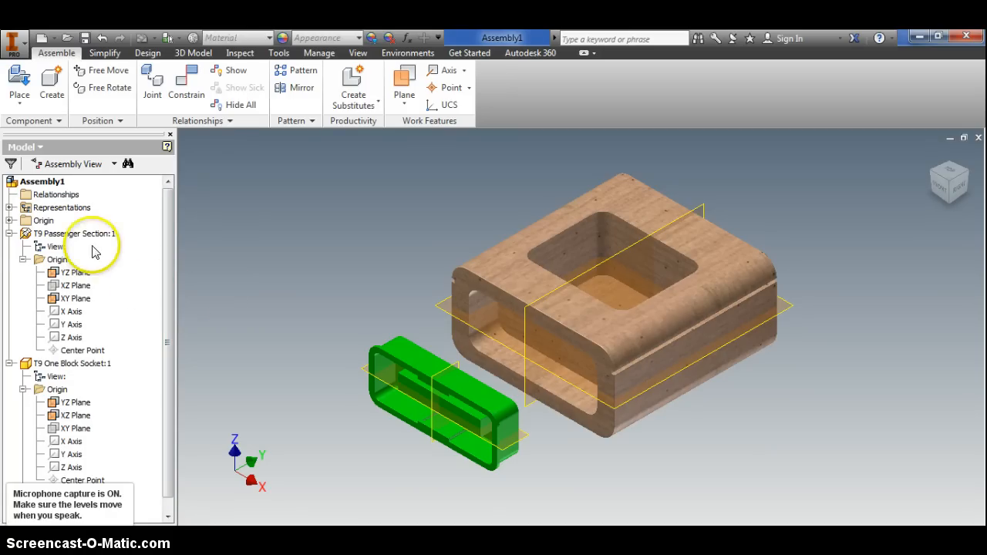
pyautogui.click(74, 234)
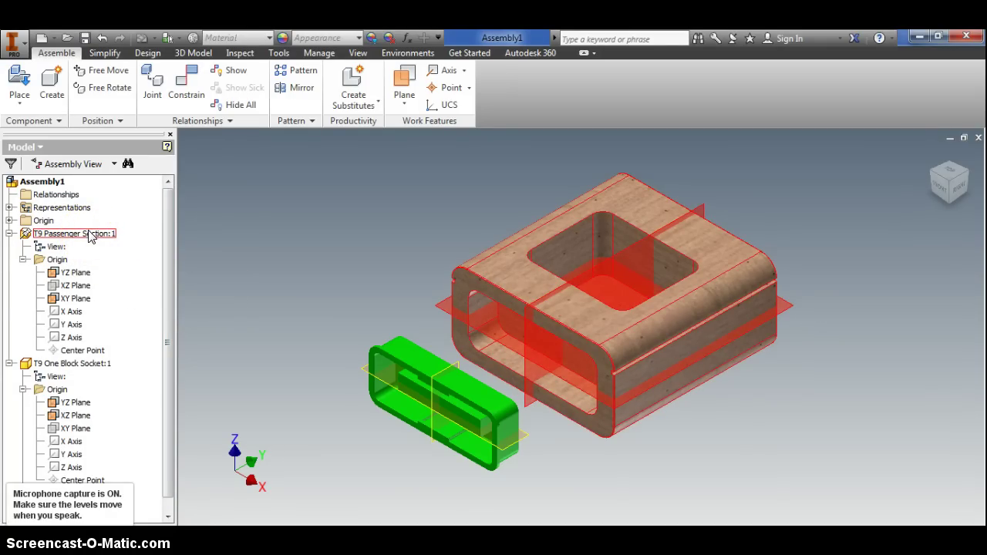
# Edit the passenger section in place, add a midplane work plane between two faces, and finish the edit
pyautogui.doubleClick(74, 235)
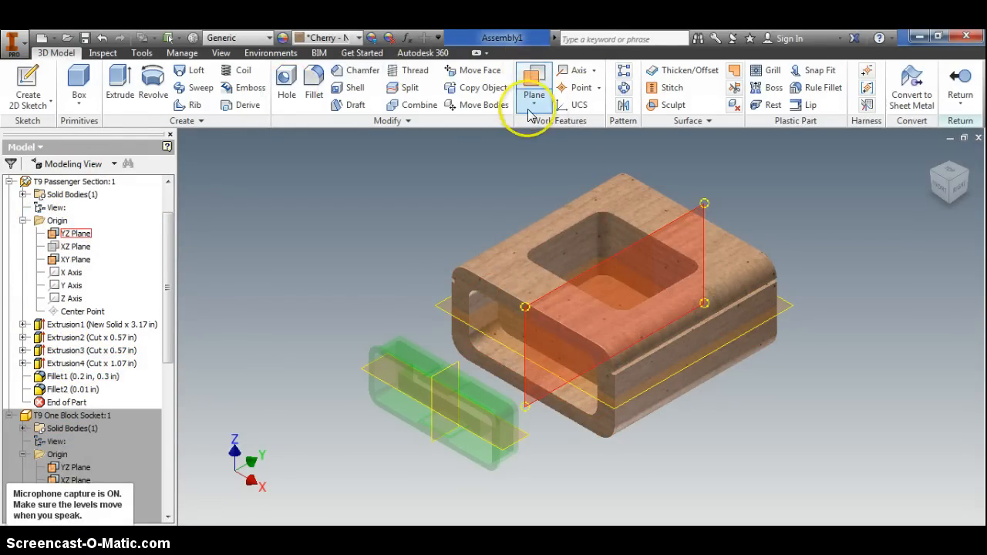
pyautogui.click(534, 94)
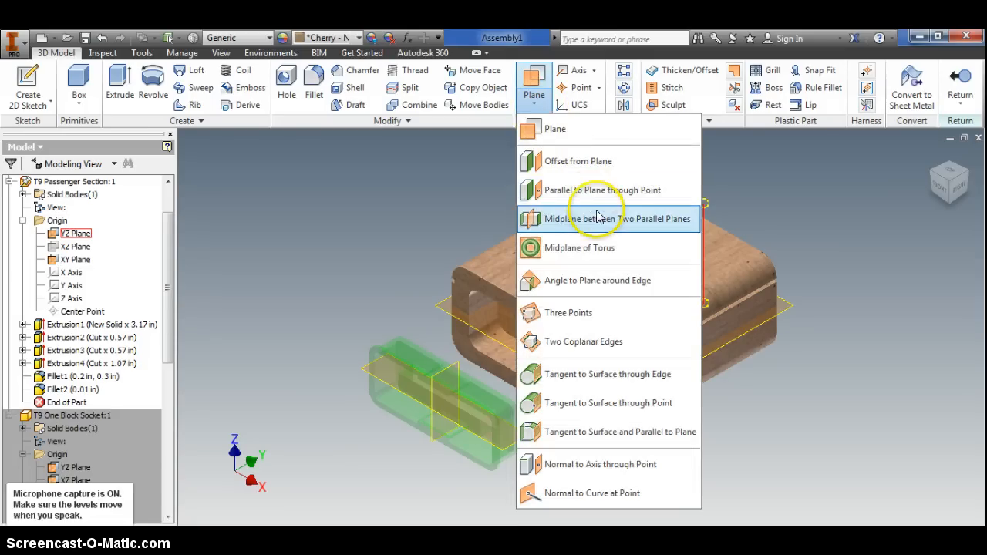
pyautogui.click(609, 219)
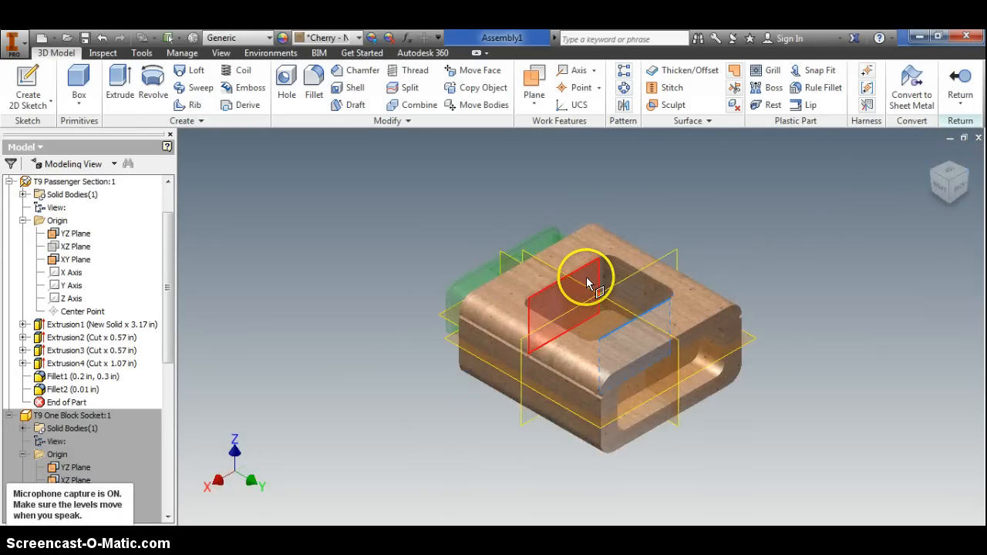
pyautogui.click(583, 278)
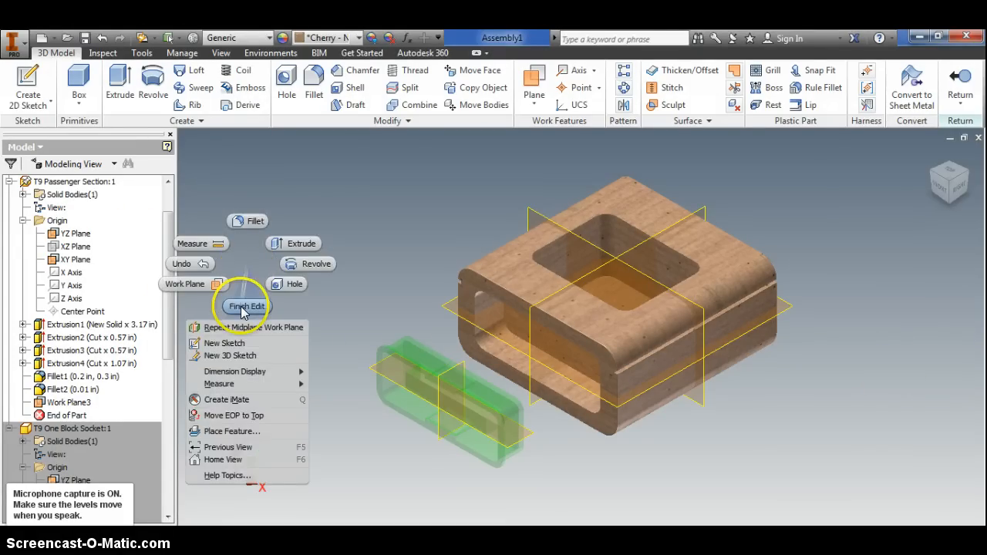
pyautogui.click(247, 306)
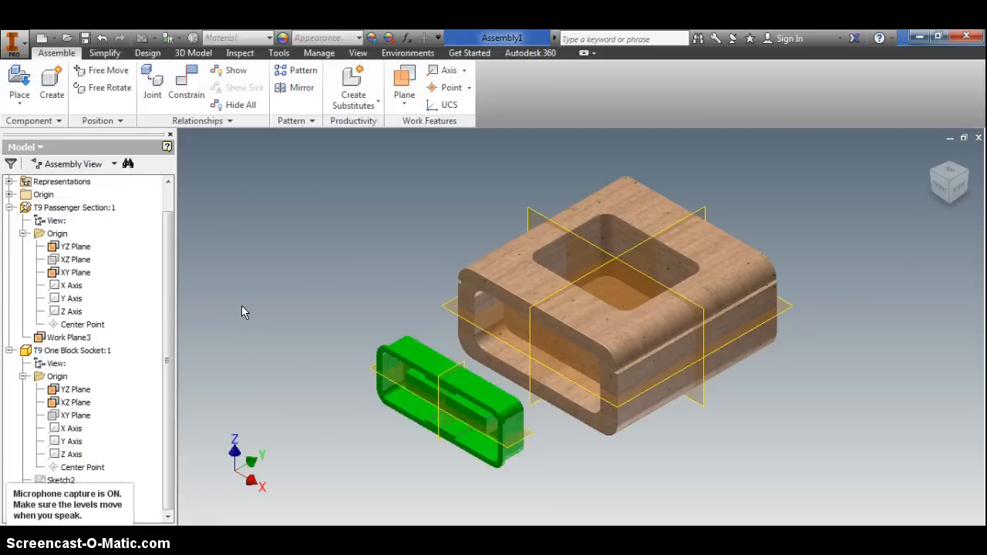
pyautogui.moveTo(358, 239)
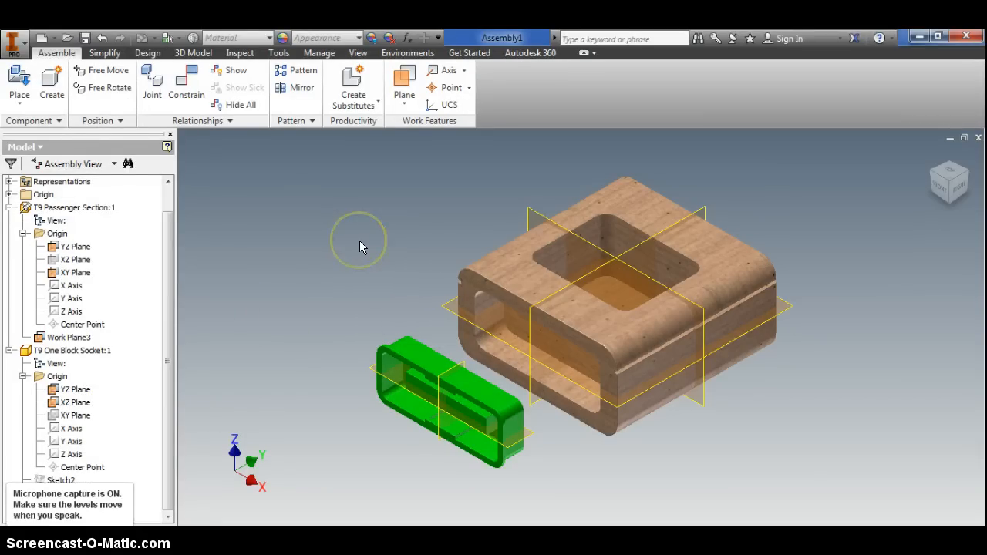
pyautogui.moveTo(362, 247)
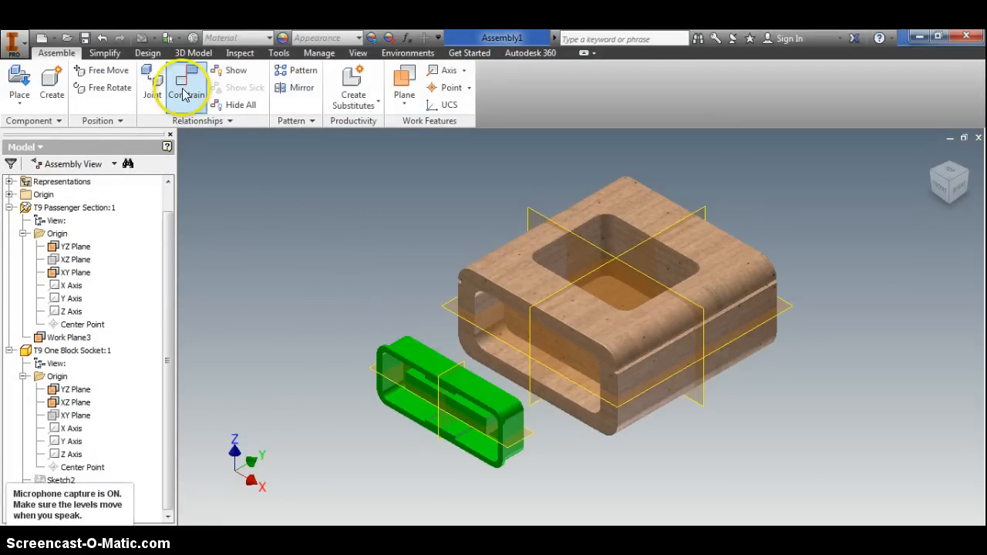
# Apply a Flush constraint between the socket plane and Work Plane3
pyautogui.click(185, 86)
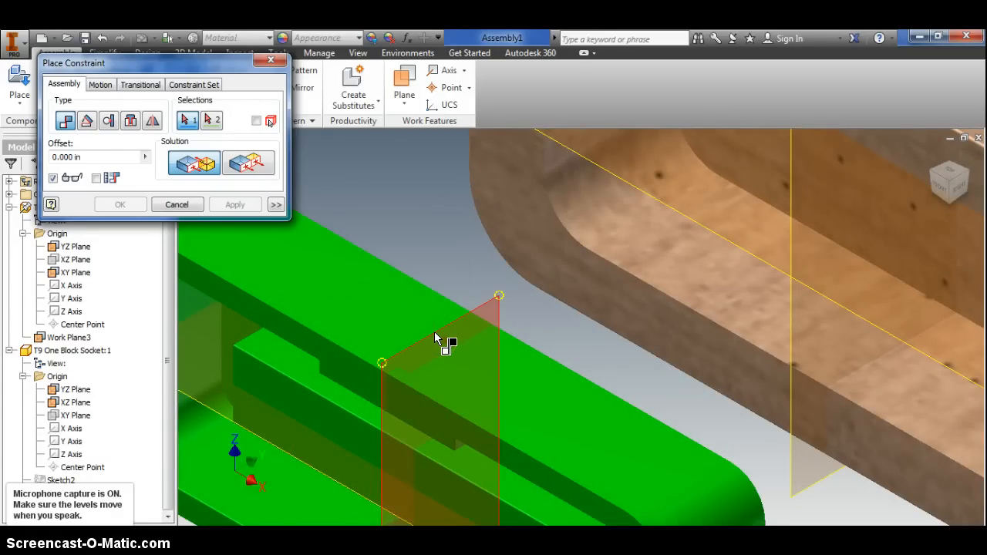
pyautogui.click(444, 342)
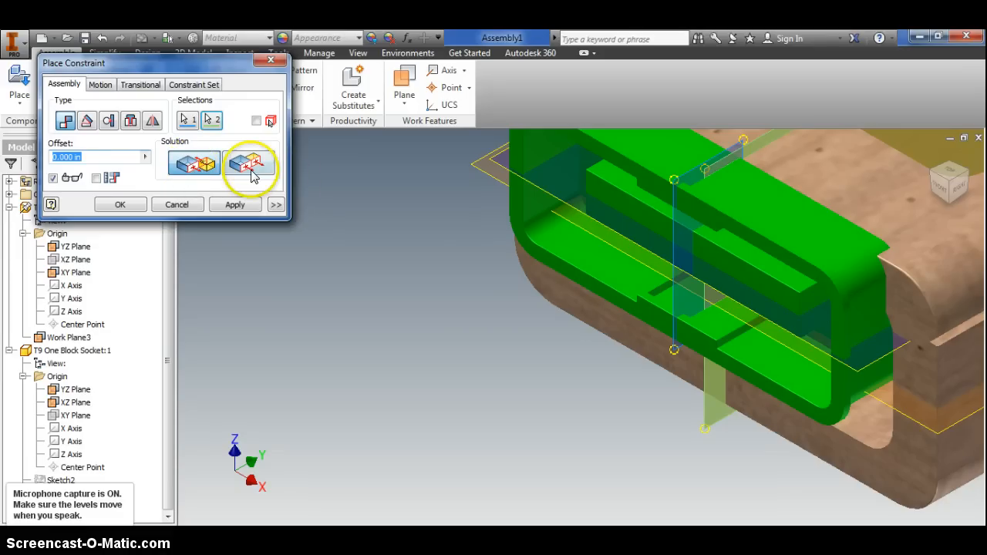
pyautogui.click(194, 164)
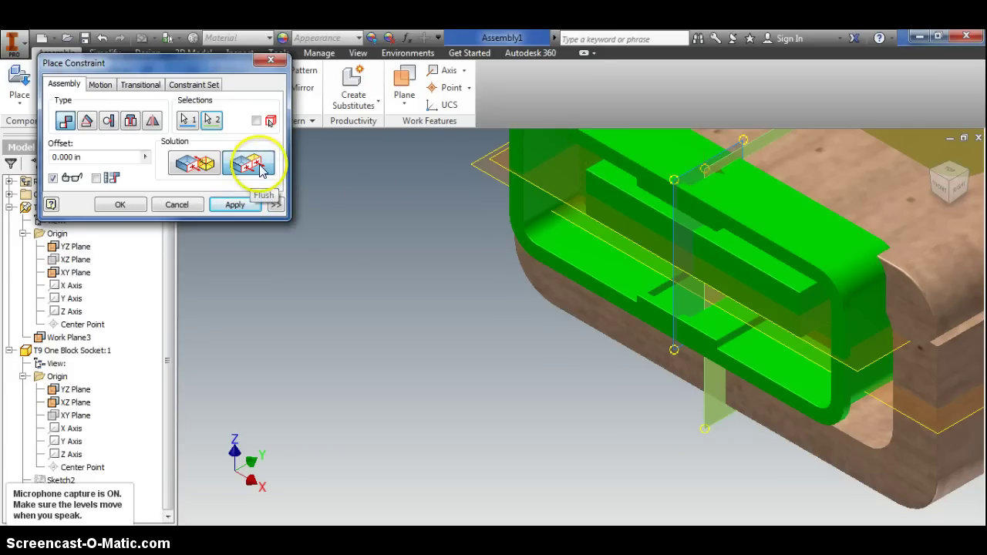
pyautogui.click(234, 204)
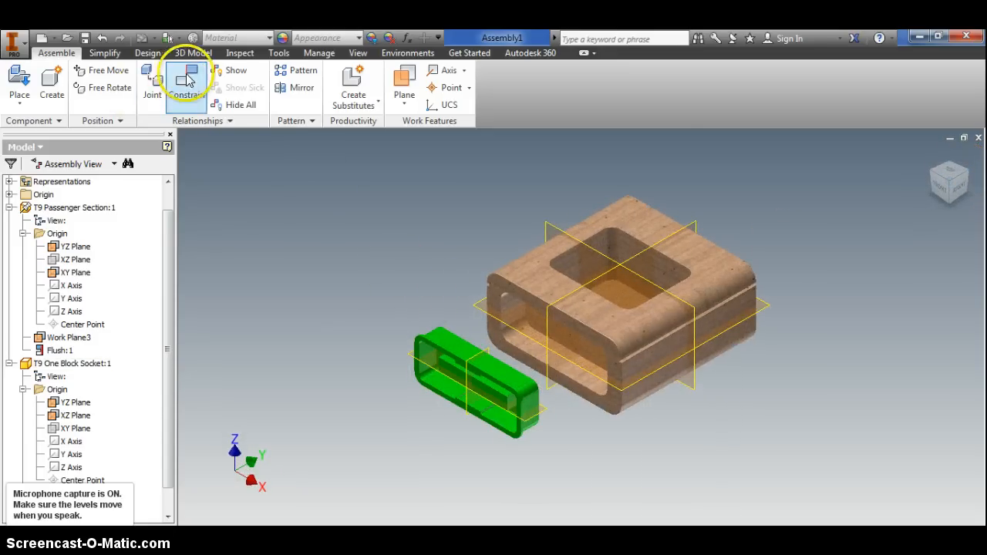
# Start another constraint and pick the passenger section's horizontal plane
pyautogui.click(186, 78)
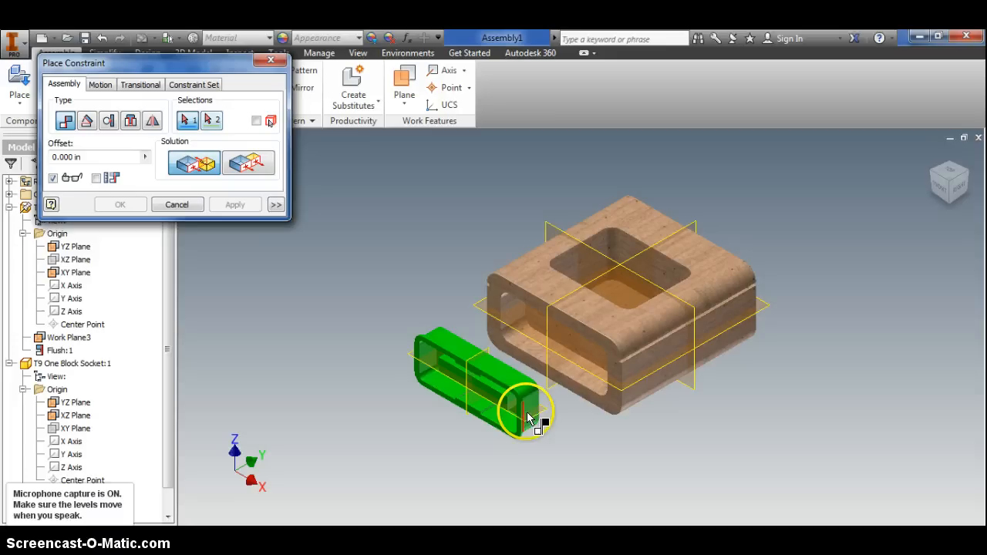
pyautogui.scroll(3)
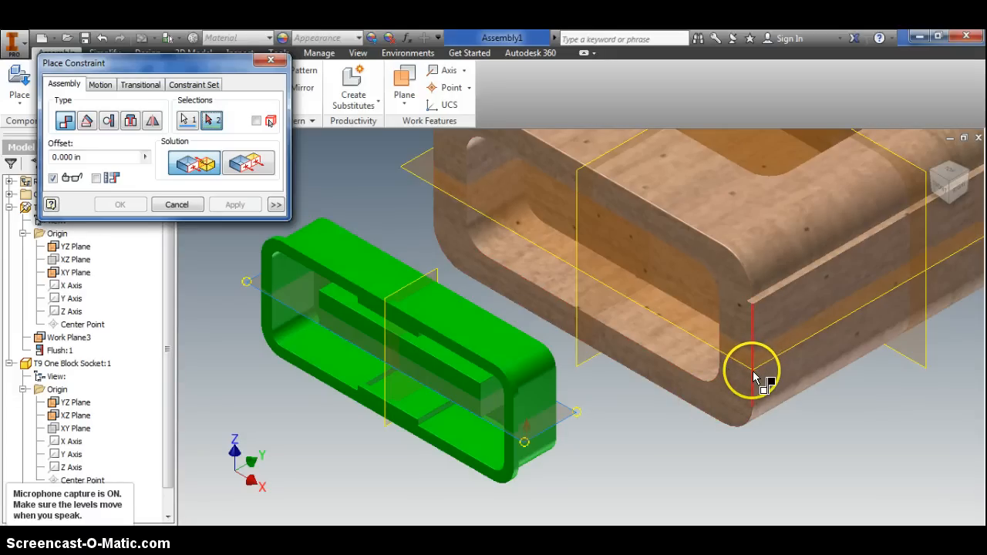
pyautogui.scroll(3)
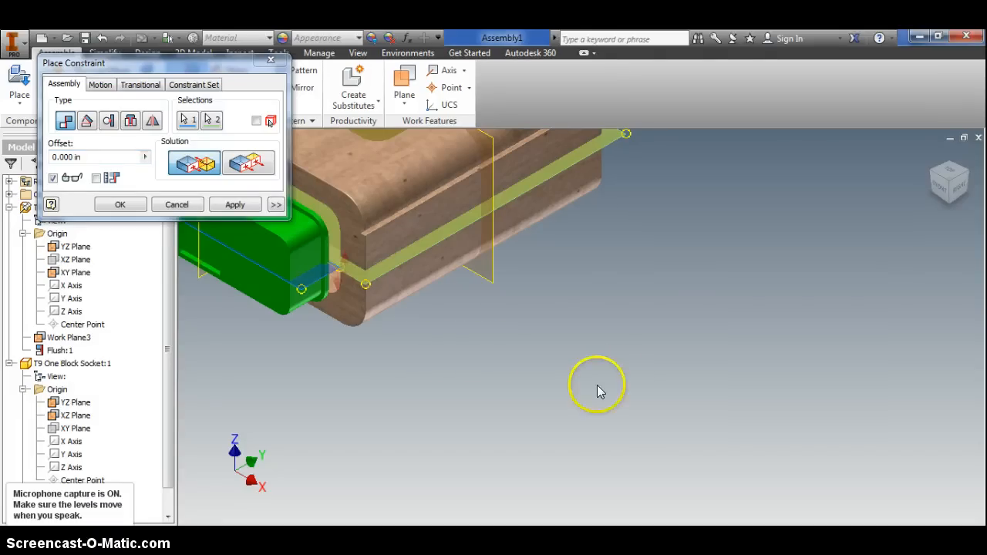
pyautogui.moveTo(599, 386); pyautogui.dragTo(645, 352)
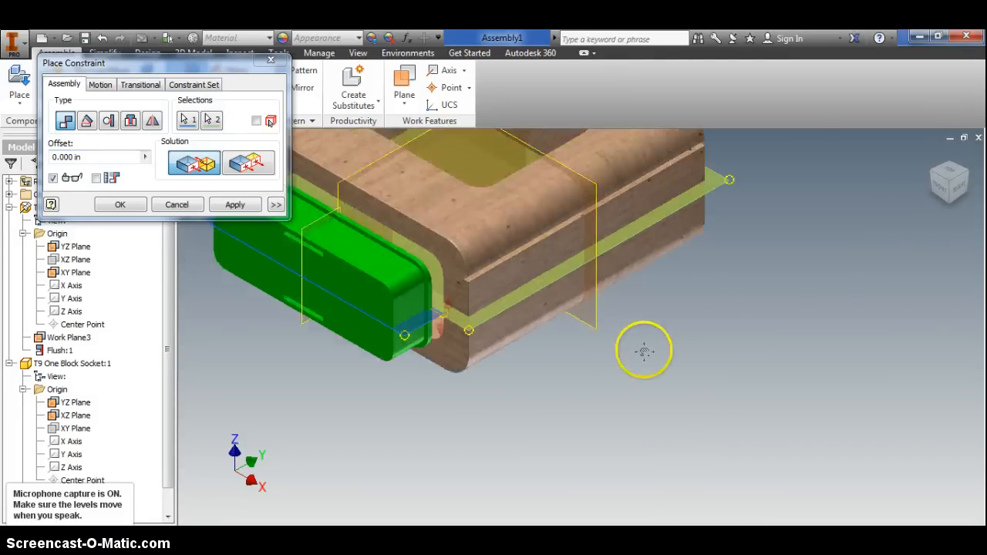
pyautogui.click(194, 162)
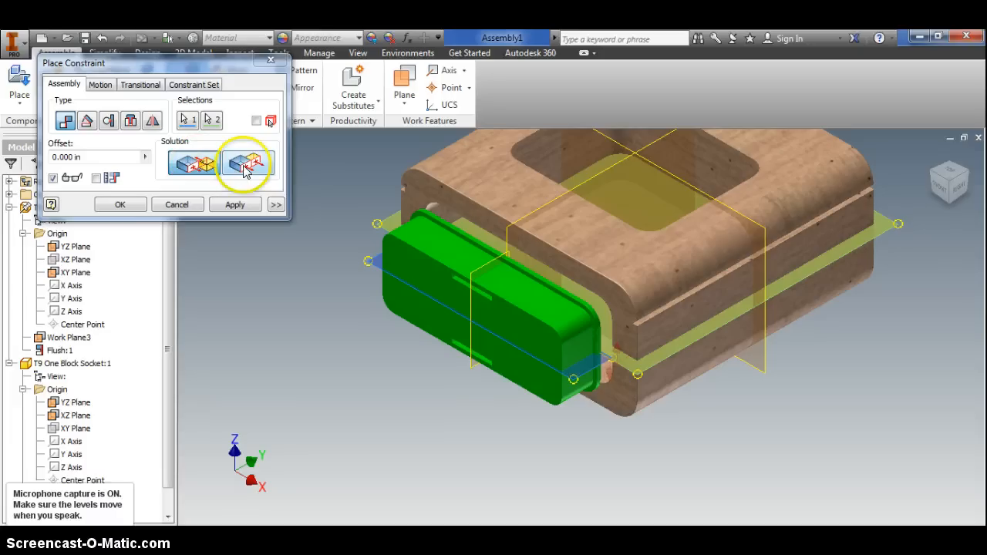
pyautogui.moveTo(248, 162)
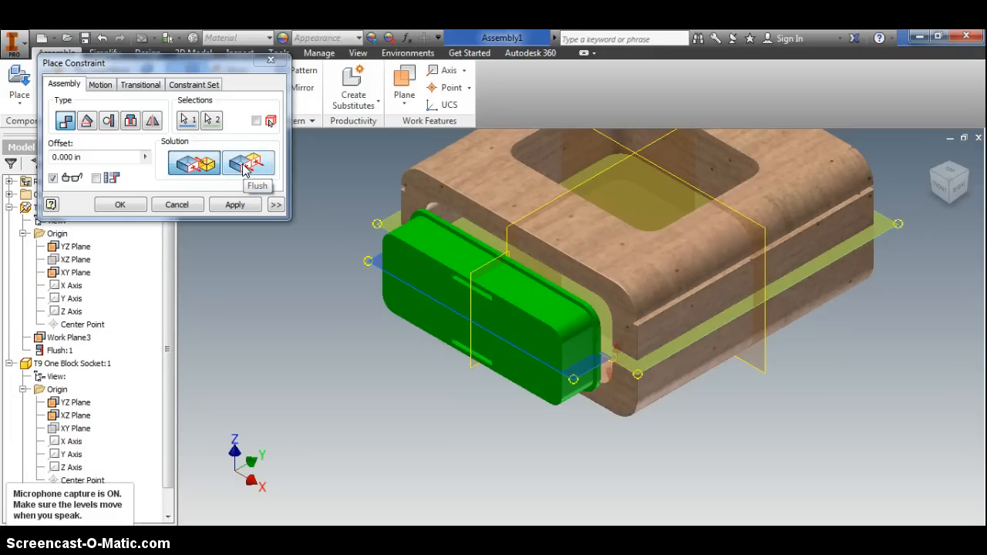
# Settle on the flush solution, apply Flush:2 to the plane pair, and close the dialog
pyautogui.click(250, 164)
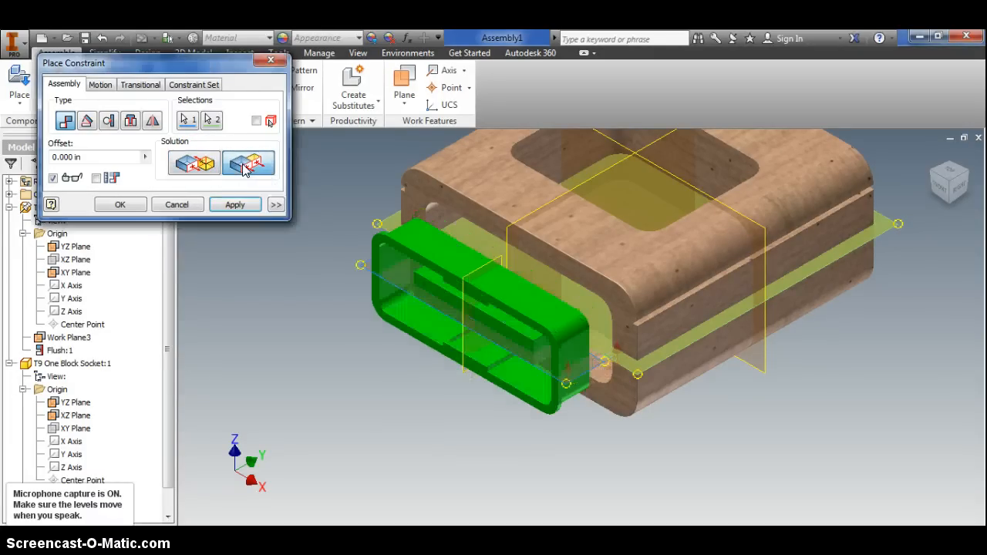
pyautogui.click(249, 163)
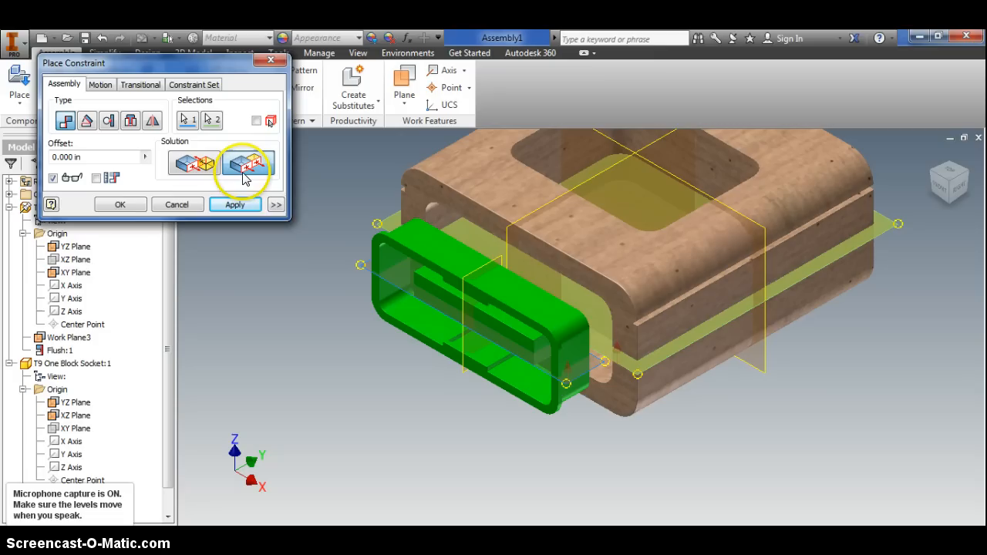
pyautogui.click(247, 163)
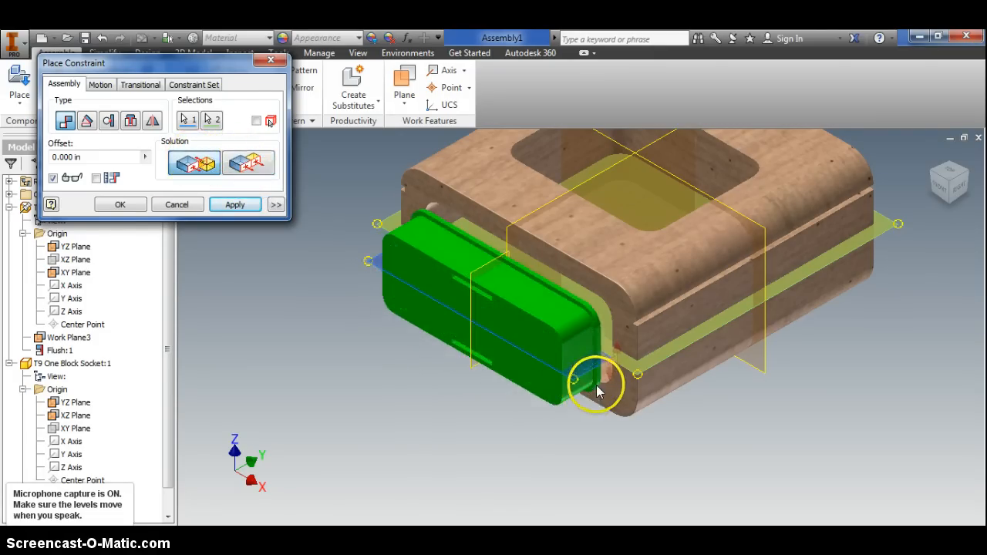
pyautogui.moveTo(178, 239)
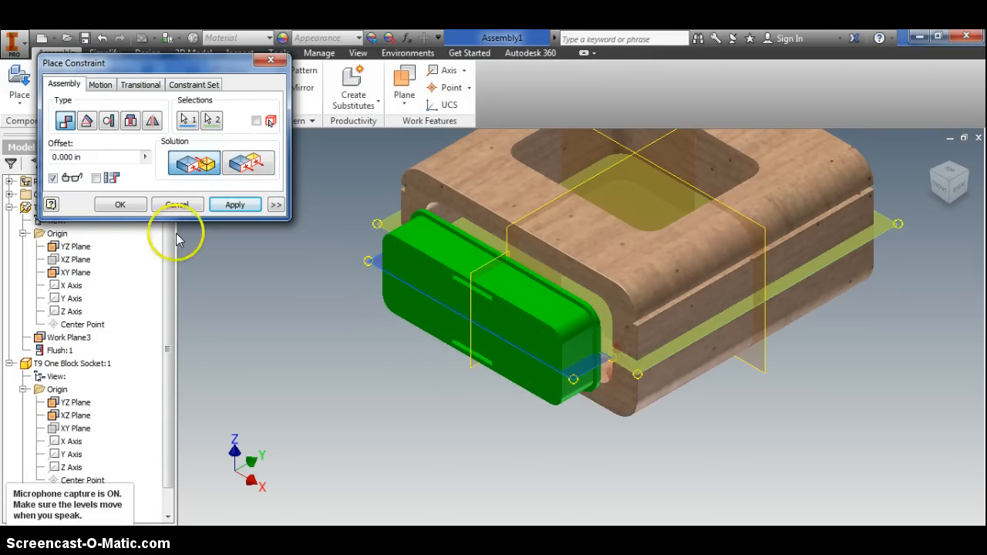
pyautogui.click(247, 162)
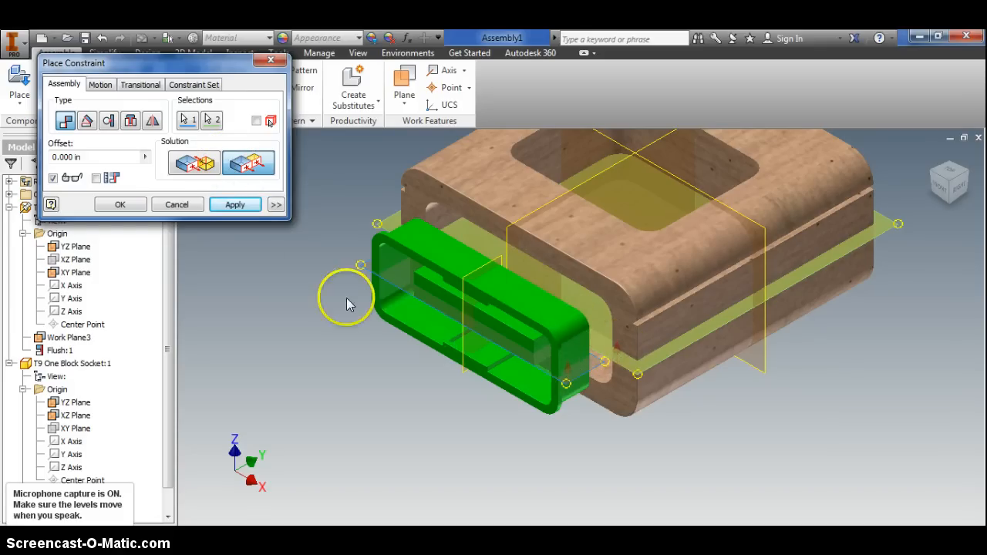
pyautogui.click(235, 204)
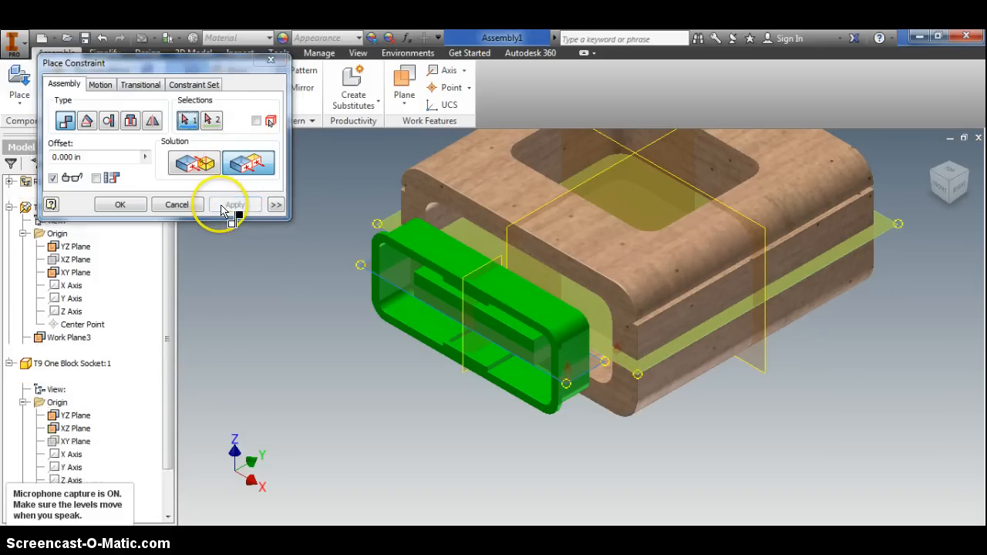
pyautogui.click(235, 203)
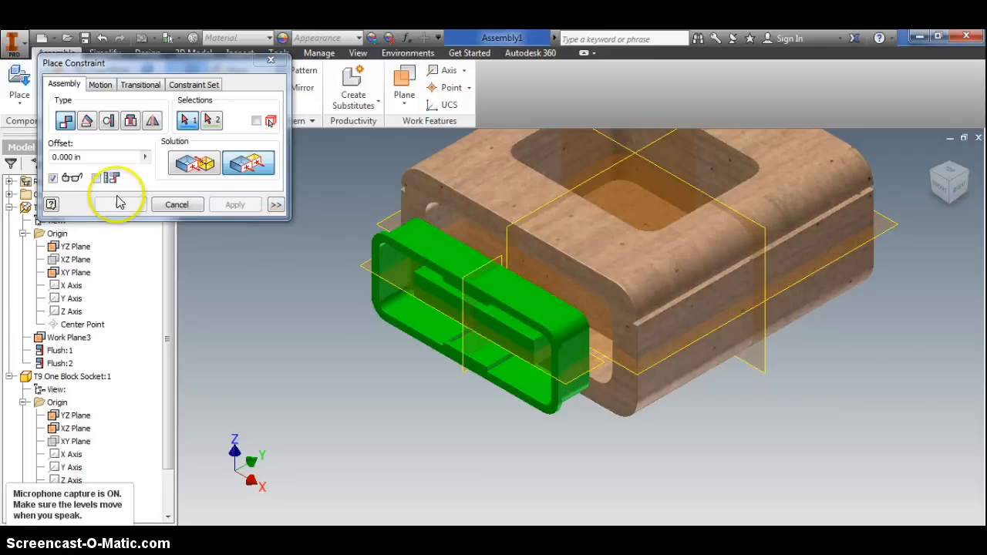
pyautogui.click(176, 204)
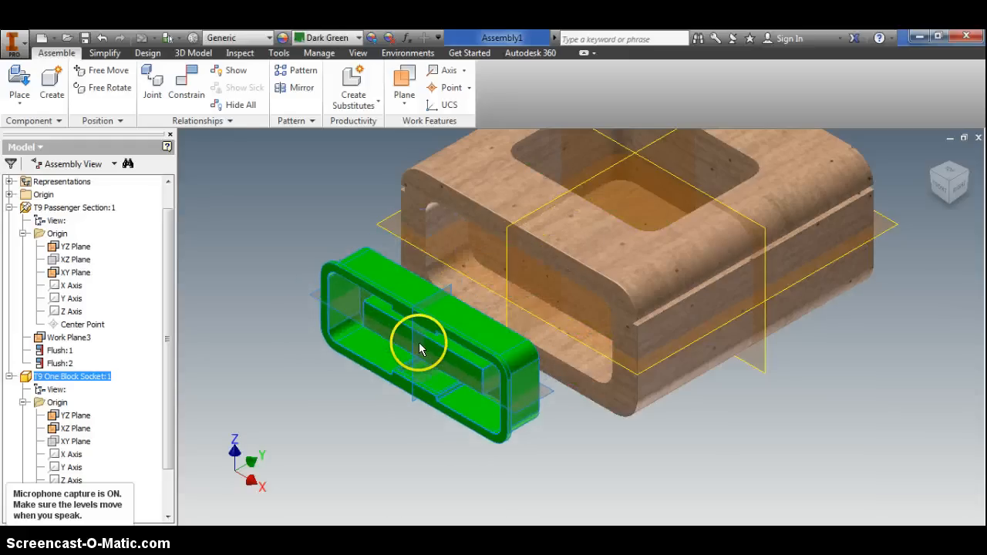
# Add a third flush constraint seating the socket in the passenger section's front opening
pyautogui.click(187, 81)
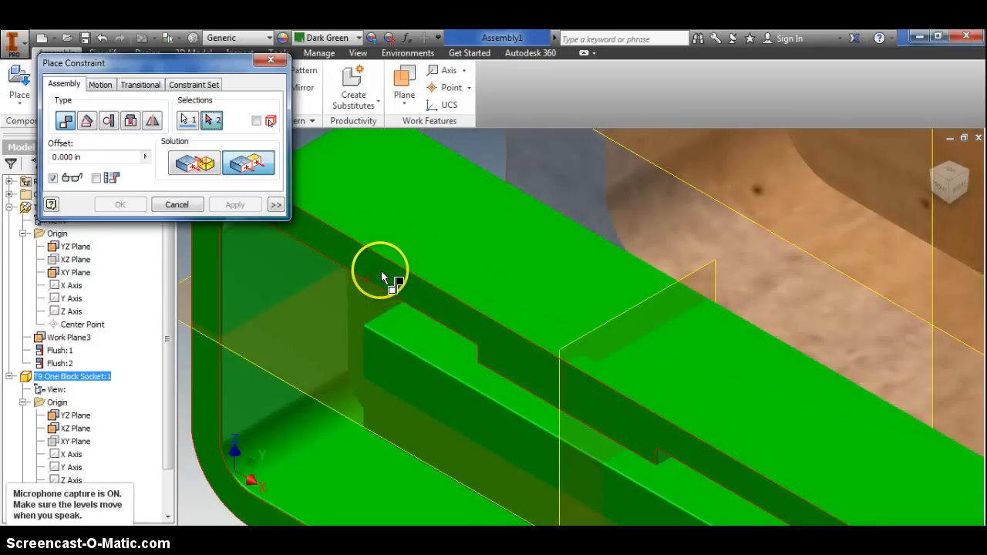
pyautogui.click(235, 204)
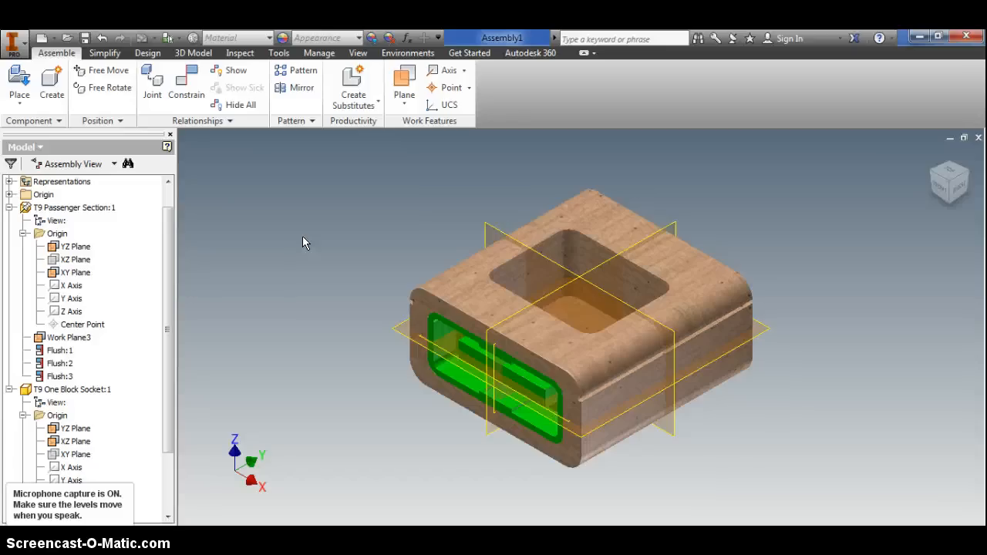
# Switch to the Assembly2 document
pyautogui.click(461, 355)
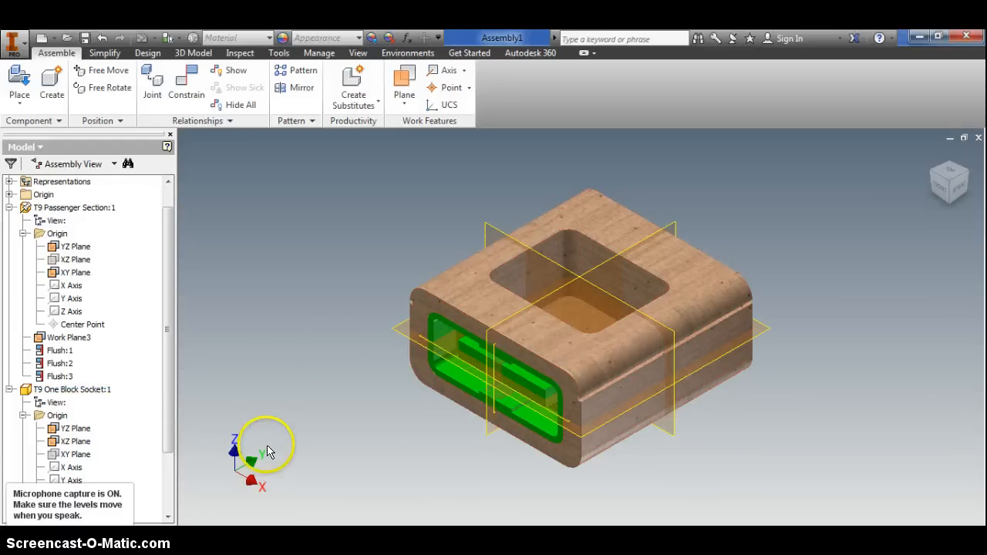
pyautogui.moveTo(276, 259)
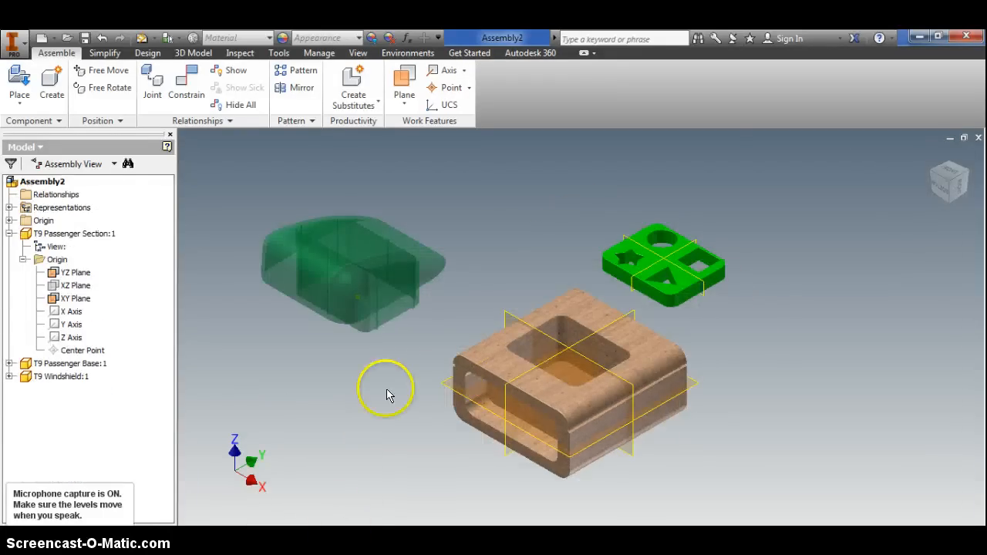
pyautogui.moveTo(497, 332)
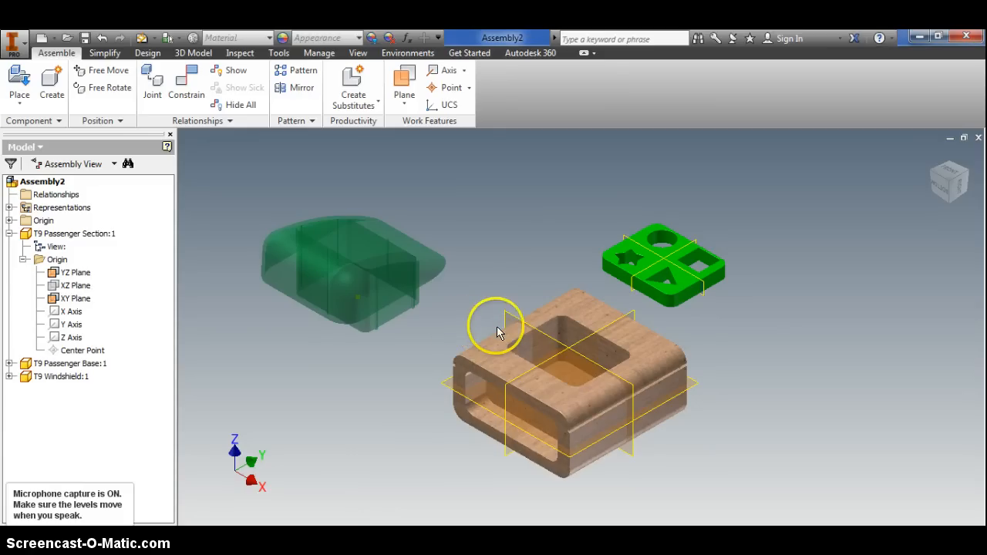
pyautogui.moveTo(537, 324)
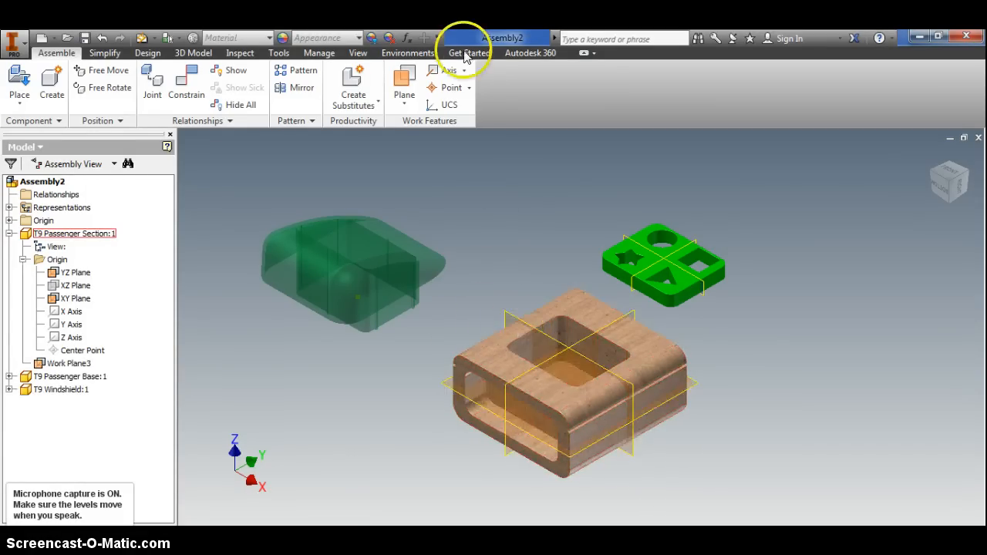
# Peek at the Plane dropdown, then expand T9 Passenger Section:1 to list its features
pyautogui.click(404, 80)
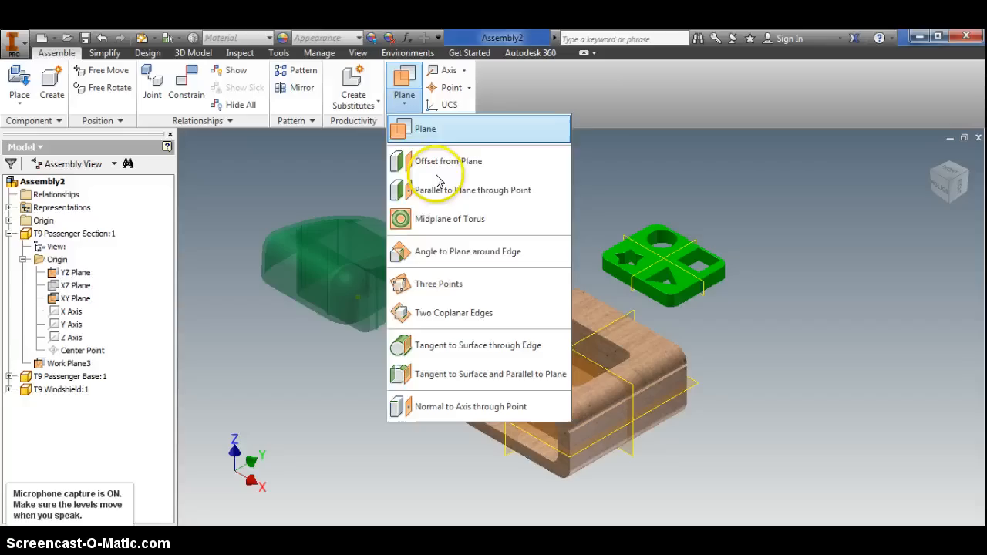
pyautogui.moveTo(455, 161)
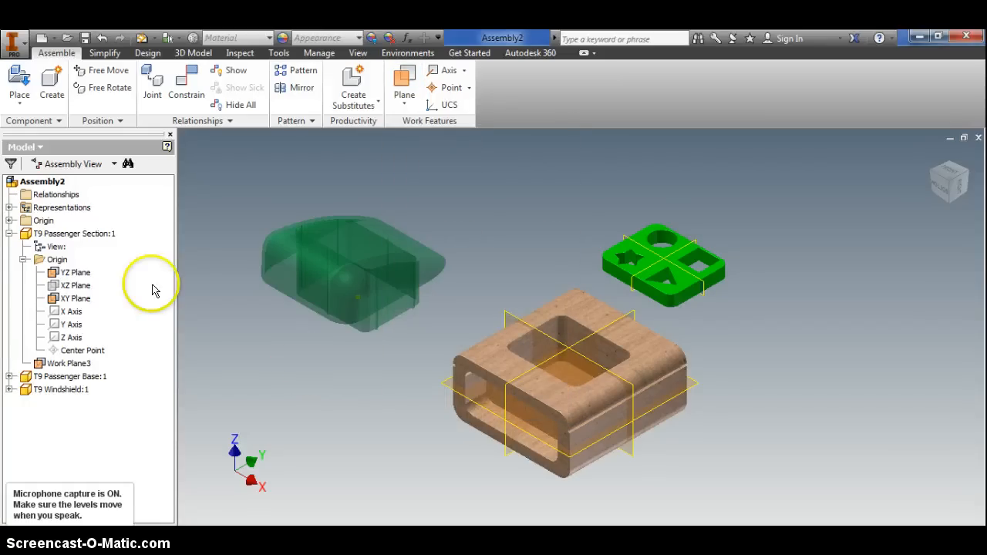
pyautogui.click(9, 235)
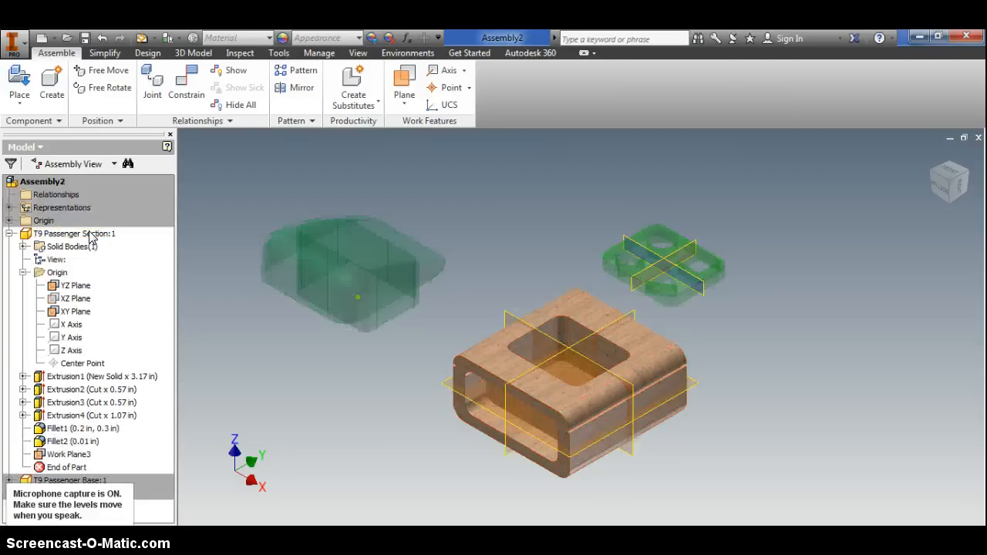
# Edit the passenger section and add a midplane work plane between its opposite faces
pyautogui.doubleClick(74, 233)
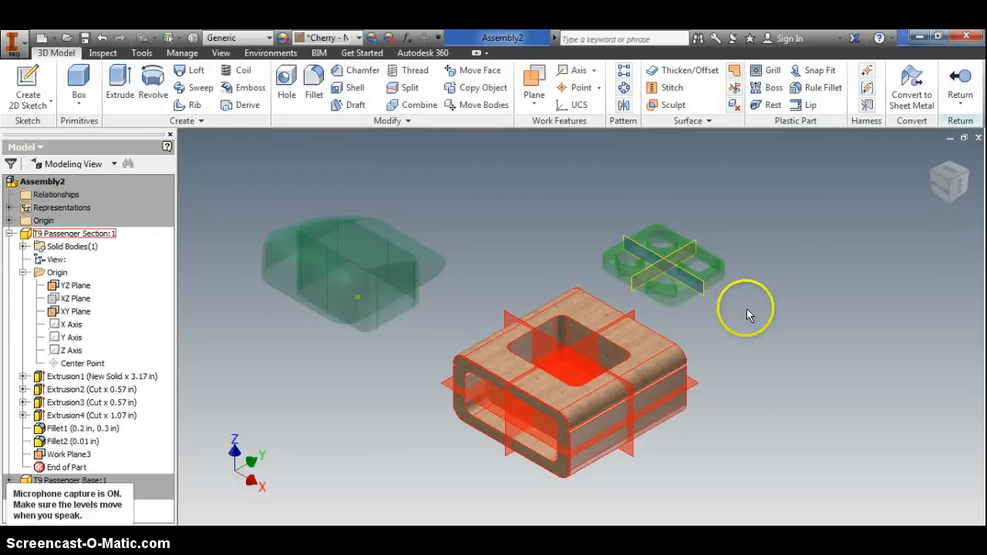
pyautogui.click(534, 80)
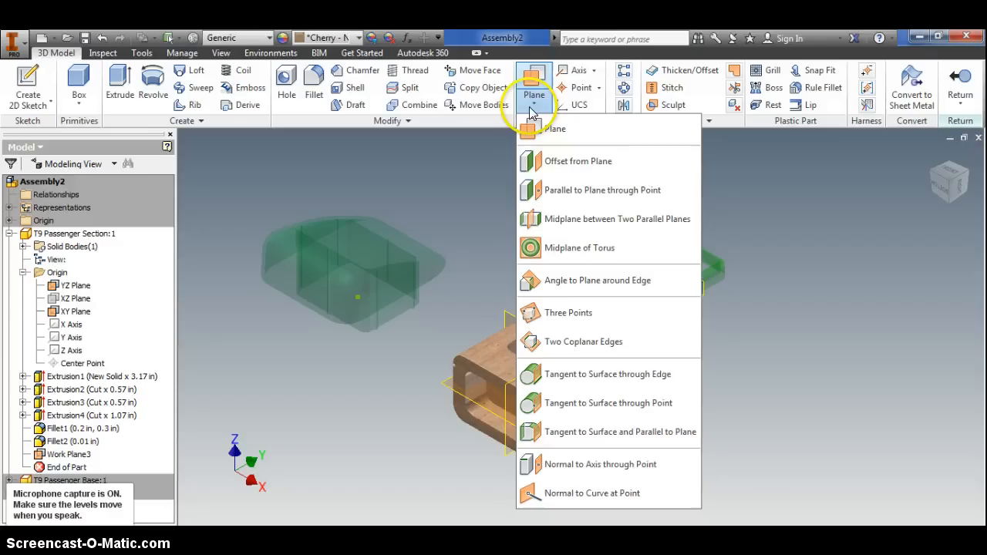
pyautogui.moveTo(555, 223)
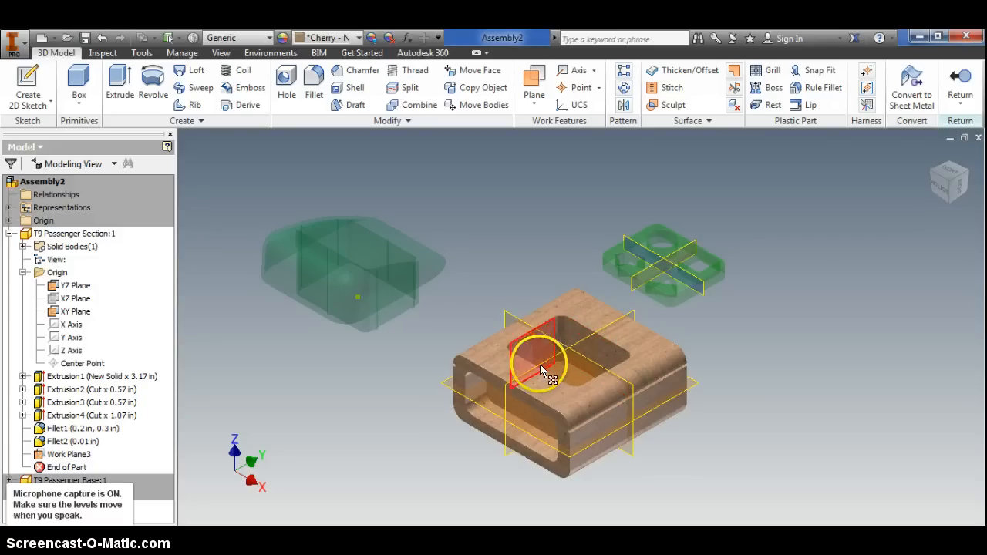
pyautogui.moveTo(506, 322)
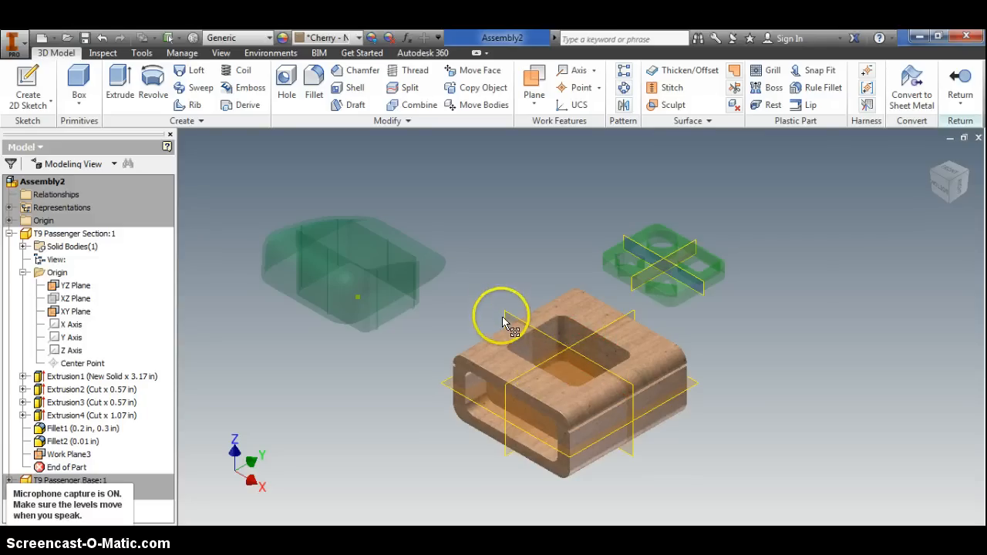
pyautogui.moveTo(682, 266)
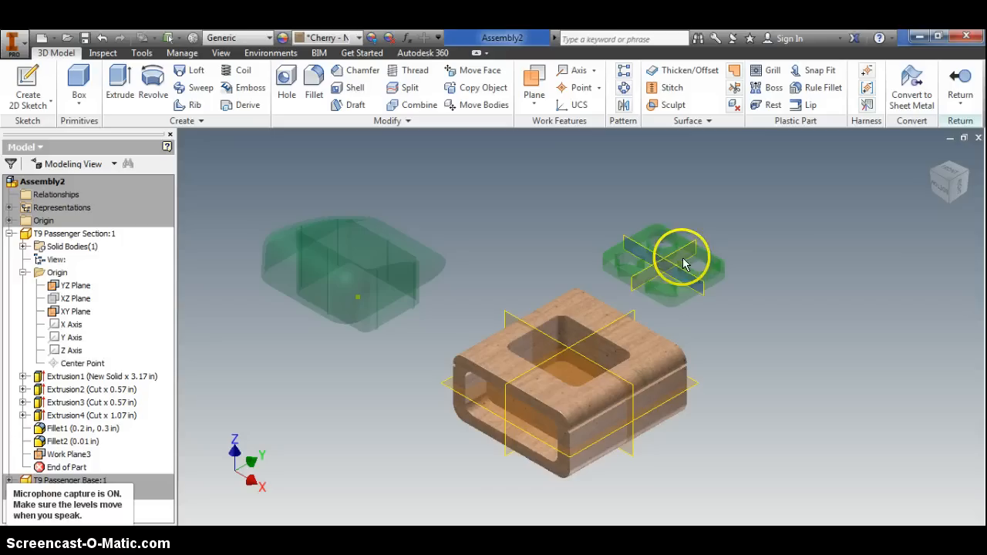
pyautogui.moveTo(559, 358)
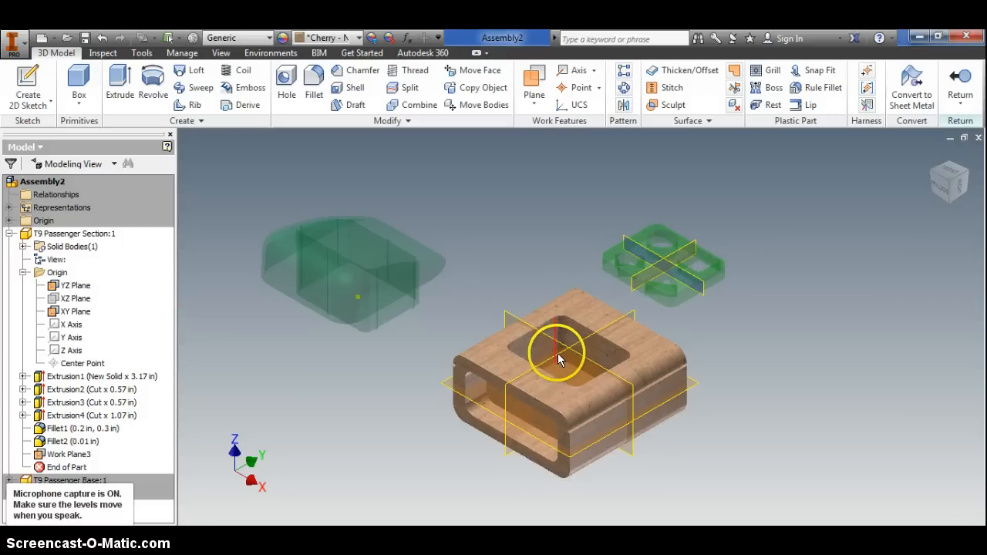
pyautogui.moveTo(342, 171)
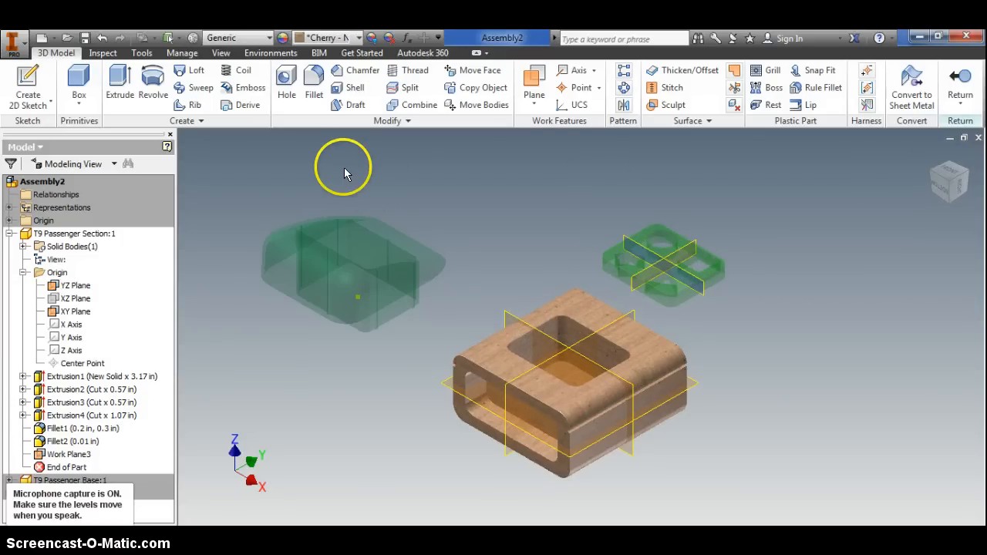
pyautogui.click(55, 53)
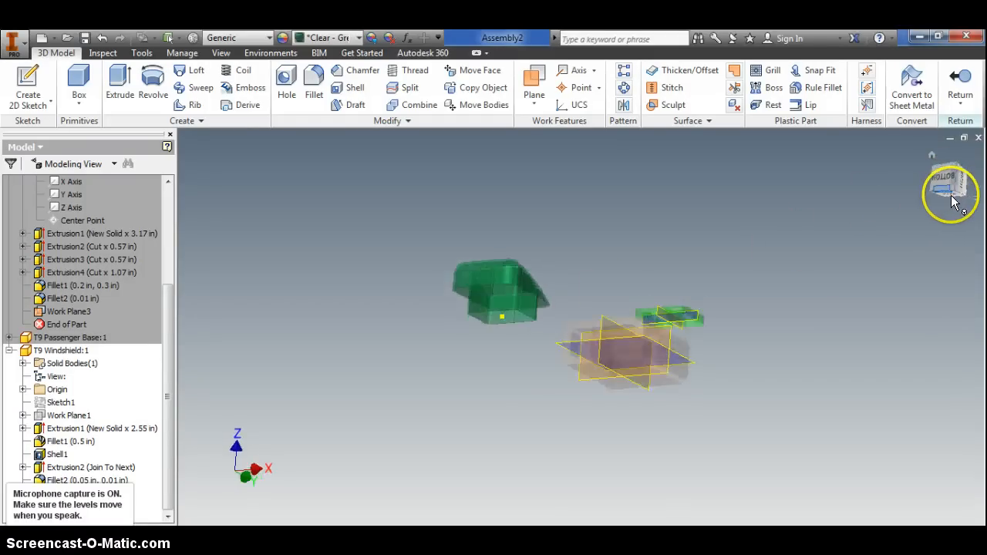
# View the windshield from above to place its midplane work plane
pyautogui.click(950, 193)
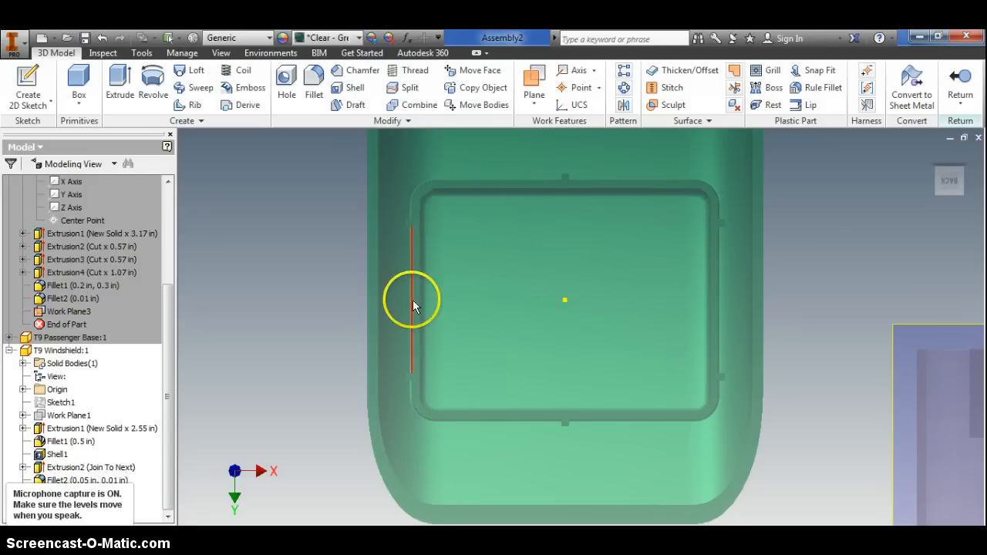
pyautogui.moveTo(534, 95)
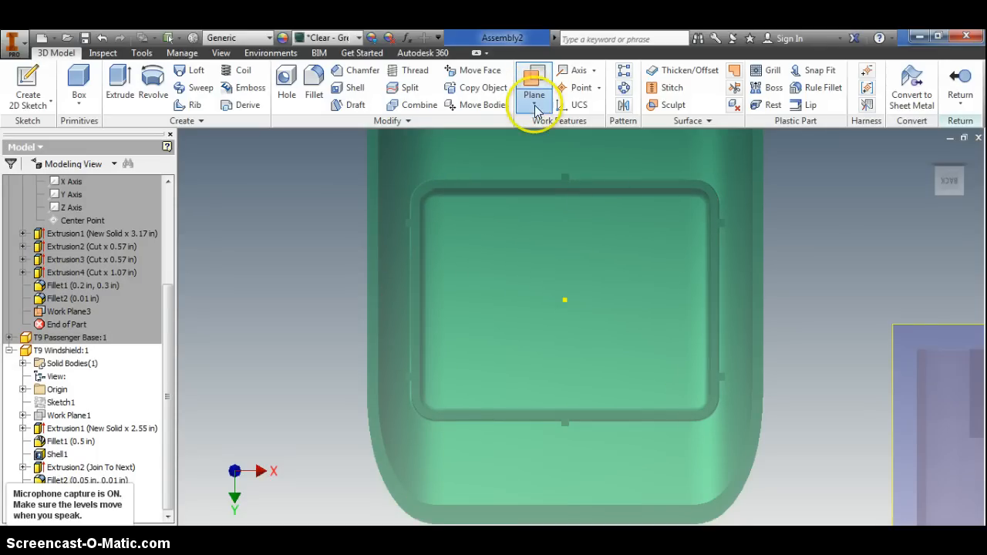
pyautogui.moveTo(717, 274)
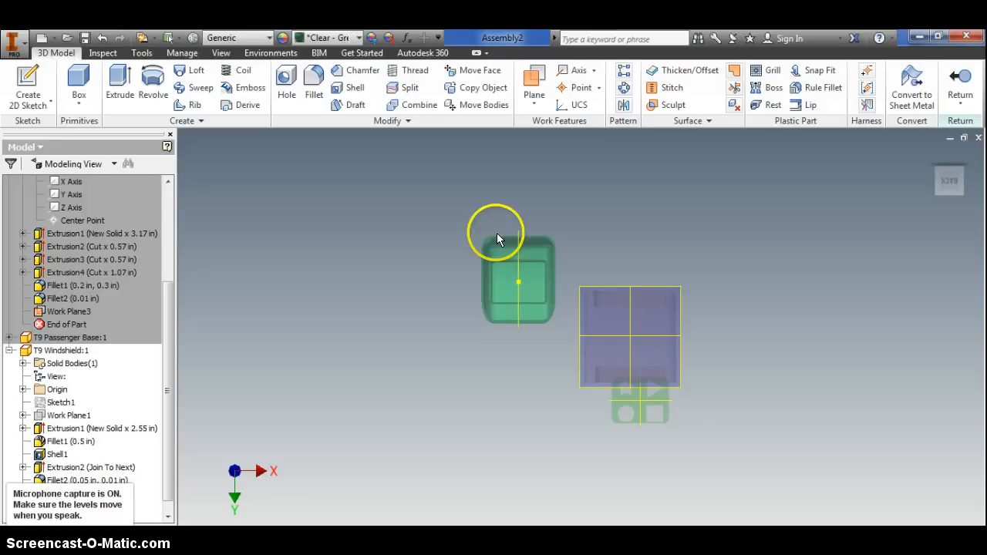
pyautogui.moveTo(502, 299)
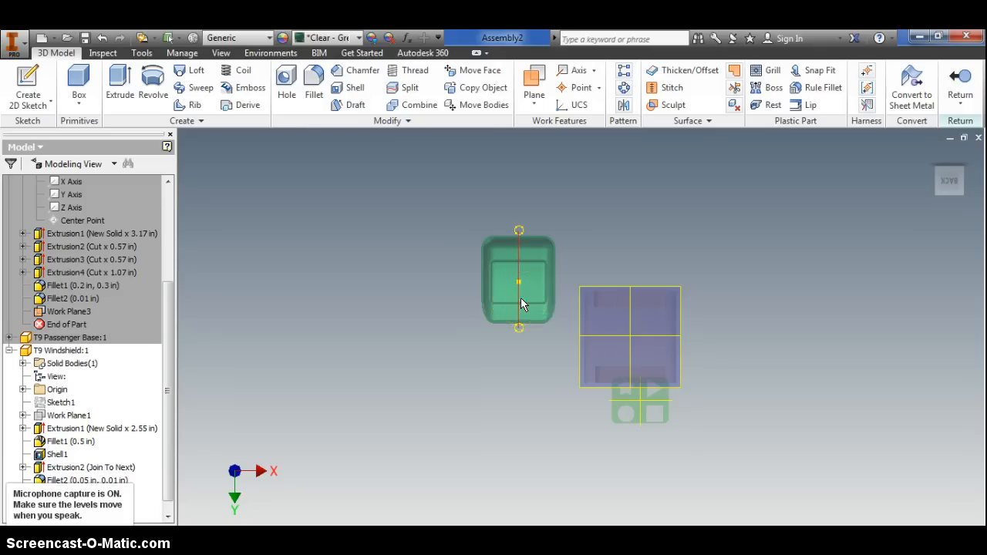
pyautogui.moveTo(332, 284)
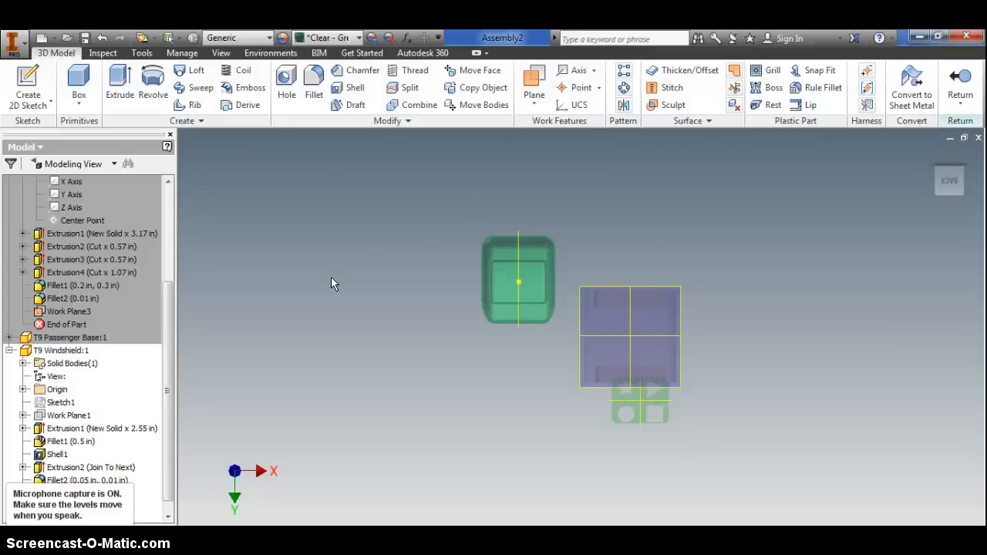
pyautogui.moveTo(438, 250)
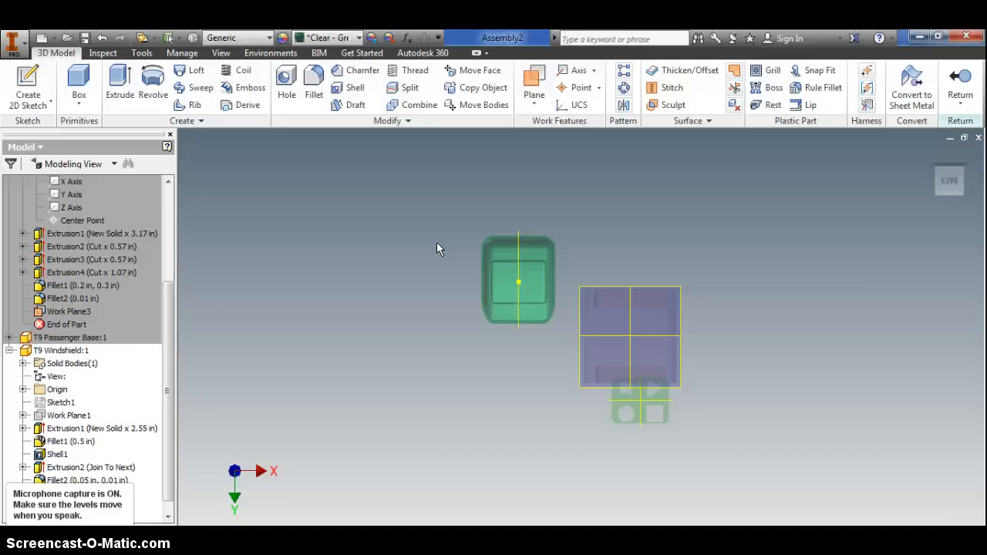
pyautogui.moveTo(291, 487)
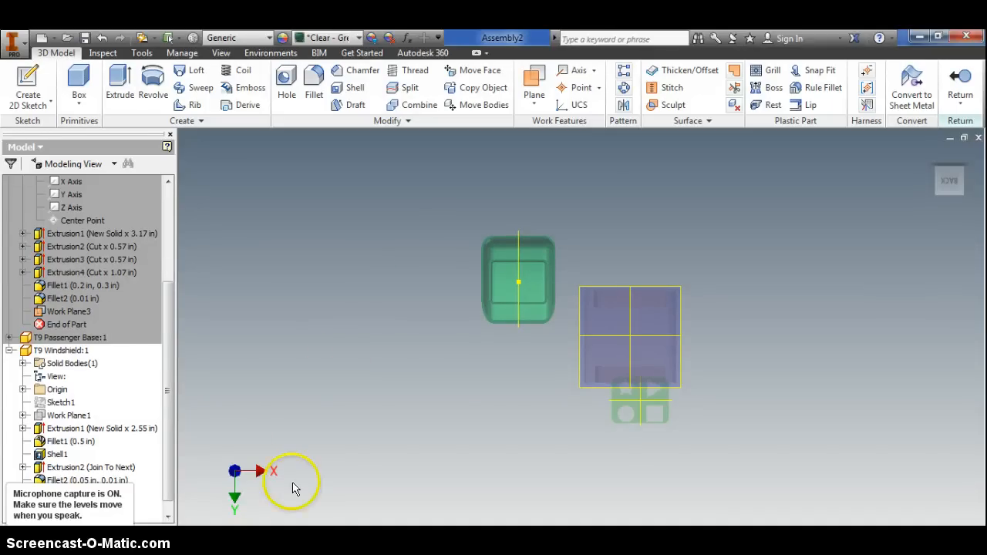